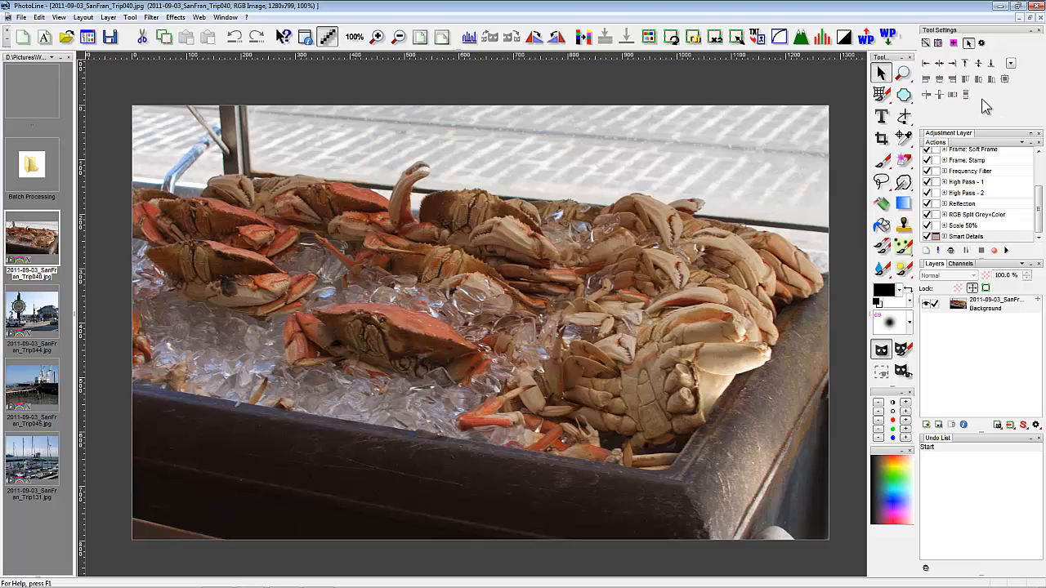
mouse_move(968, 147)
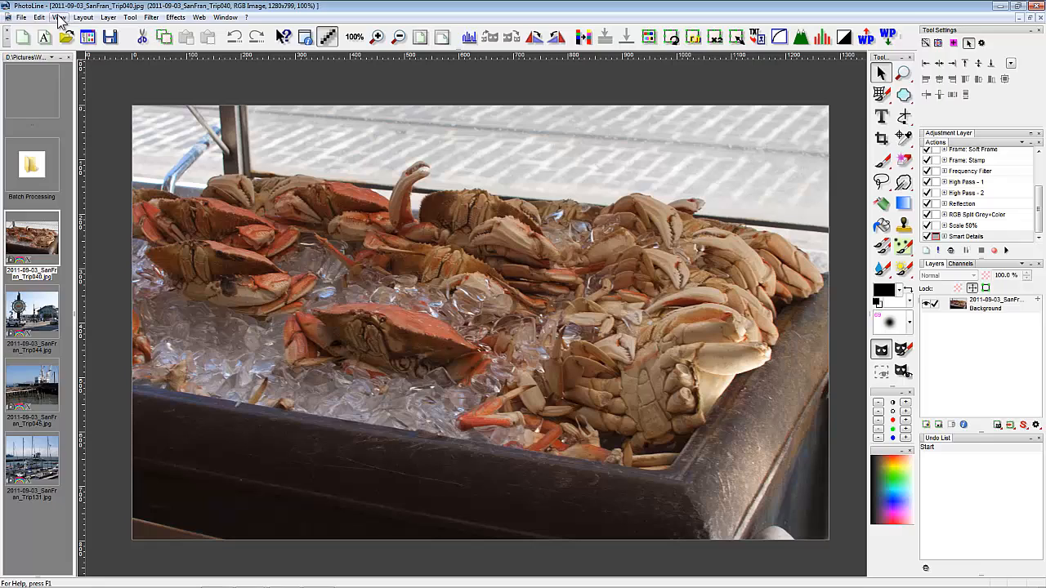
Create a new action named 'Topaz Test' with description 'Description' from the Actions panel
left_click(59, 16)
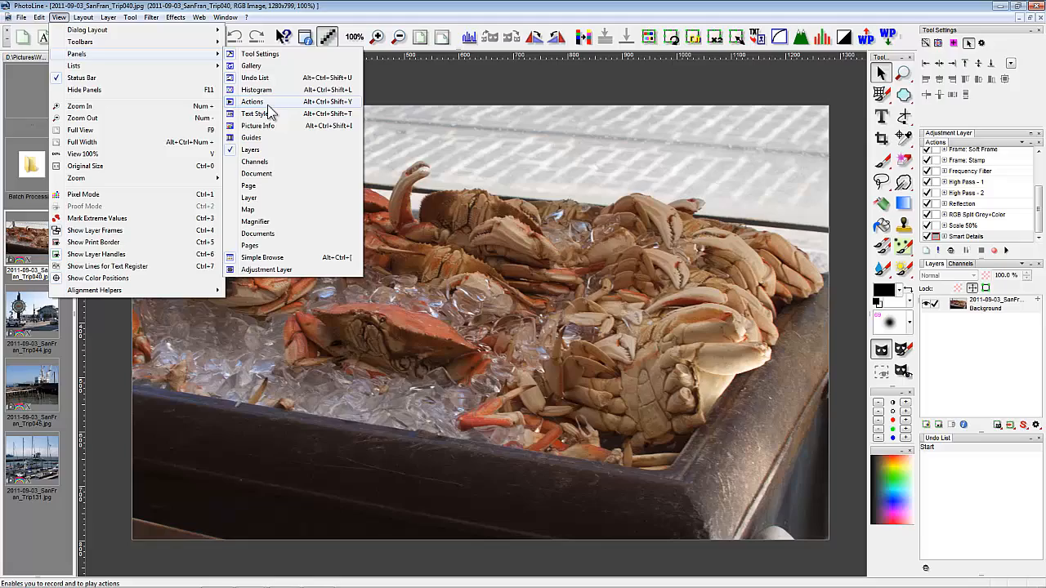
mouse_move(460, 120)
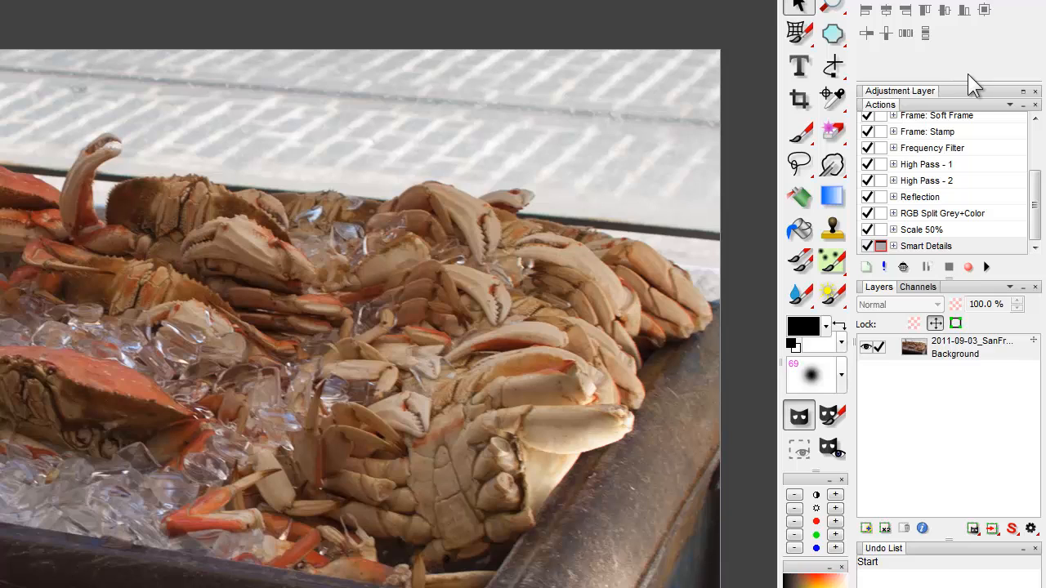
mouse_move(938, 108)
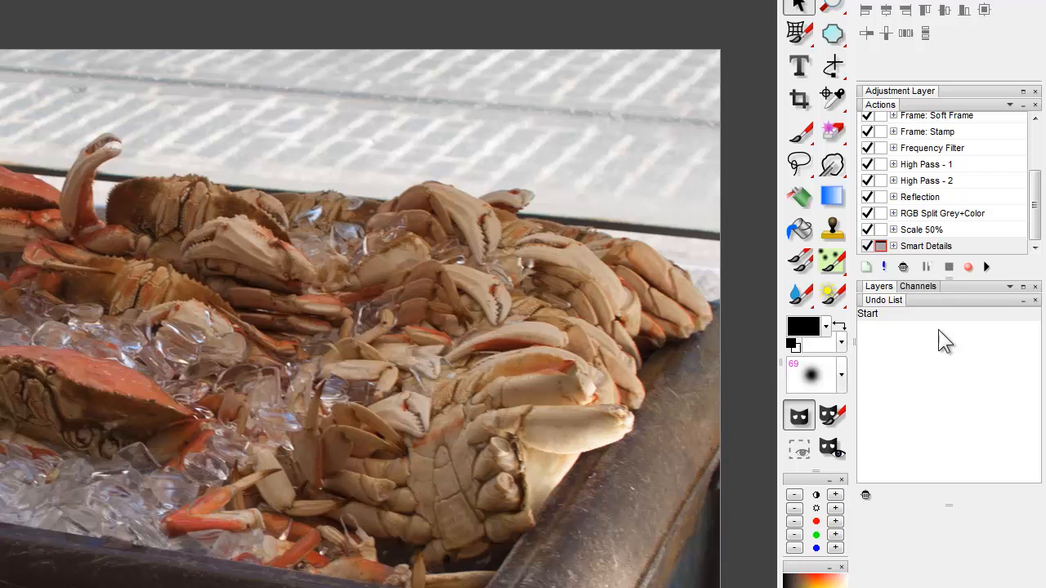
left_click(880, 286)
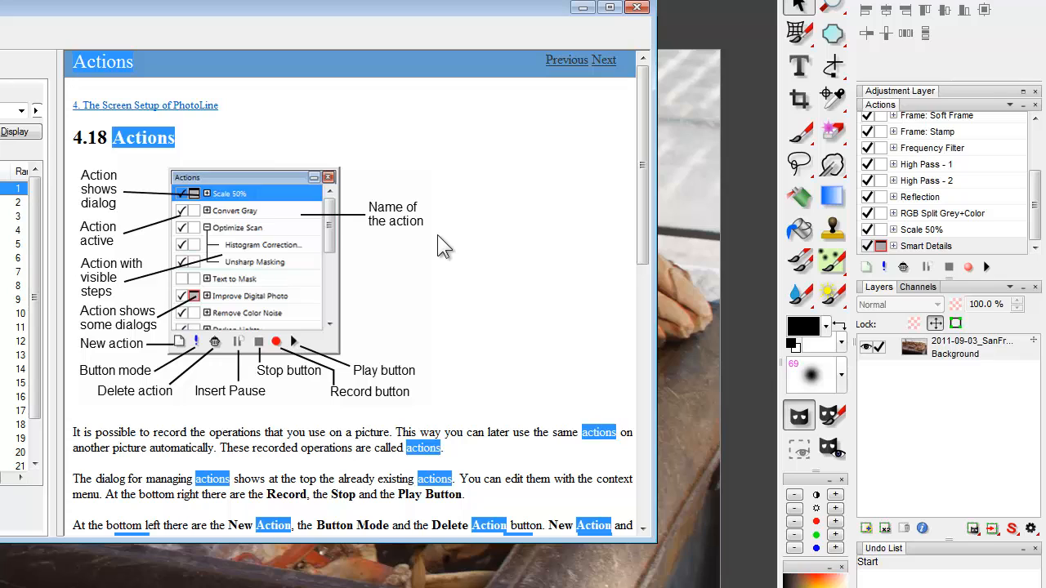
mouse_move(422, 211)
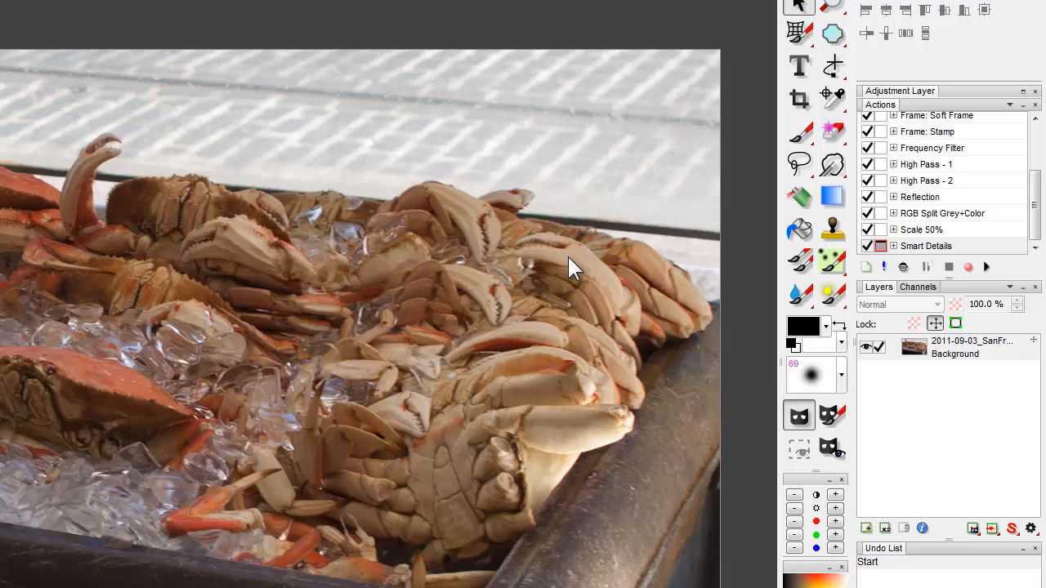
mouse_move(938, 258)
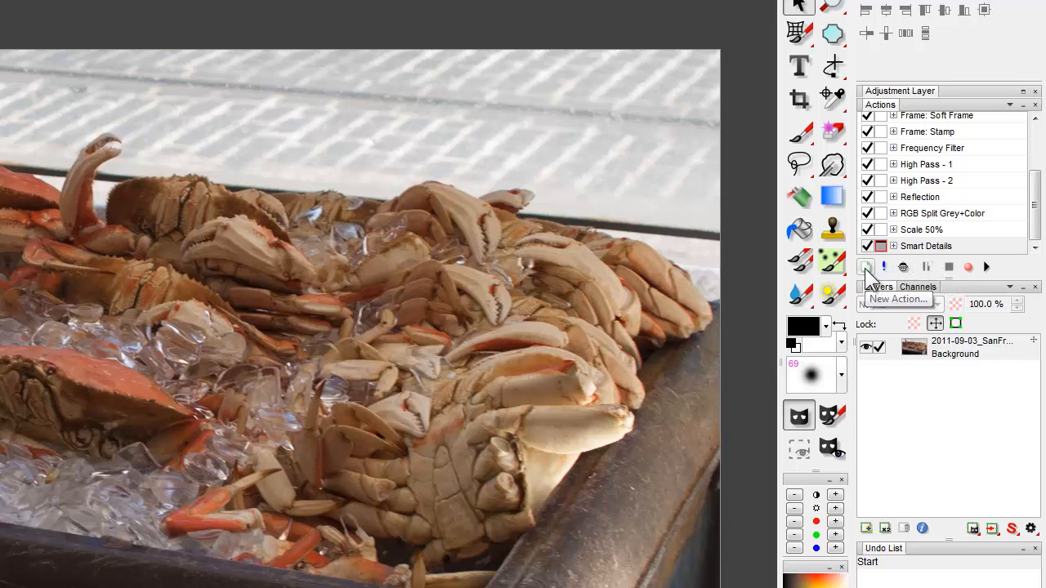
left_click(866, 267)
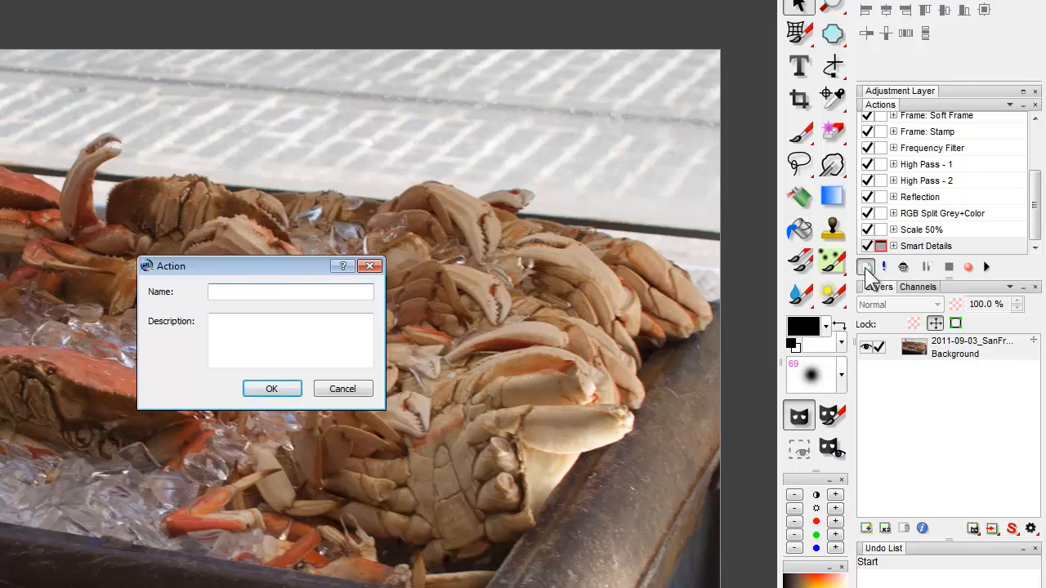
type("Topaz Test")
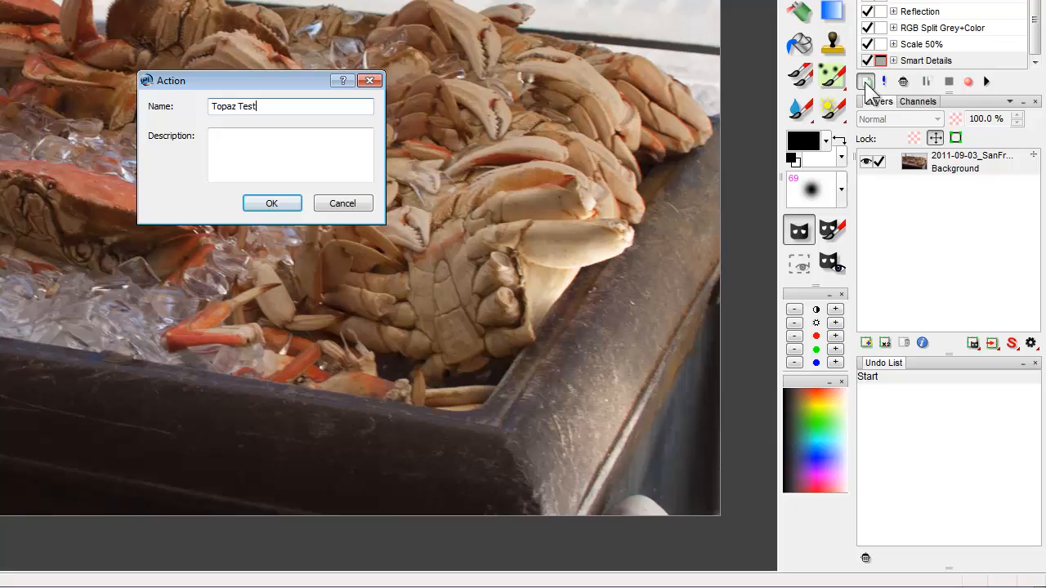
left_click(291, 155)
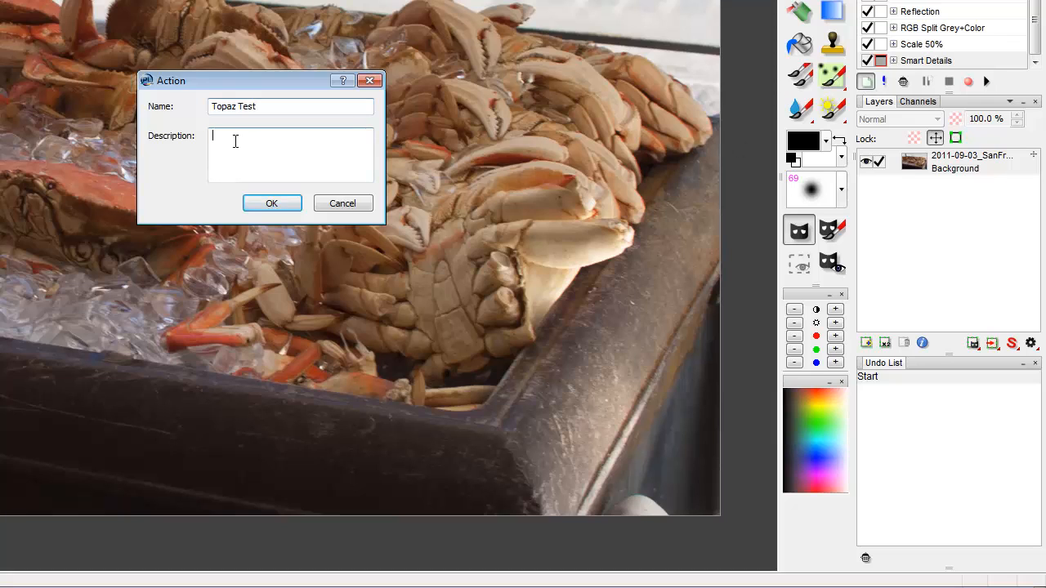
type("D")
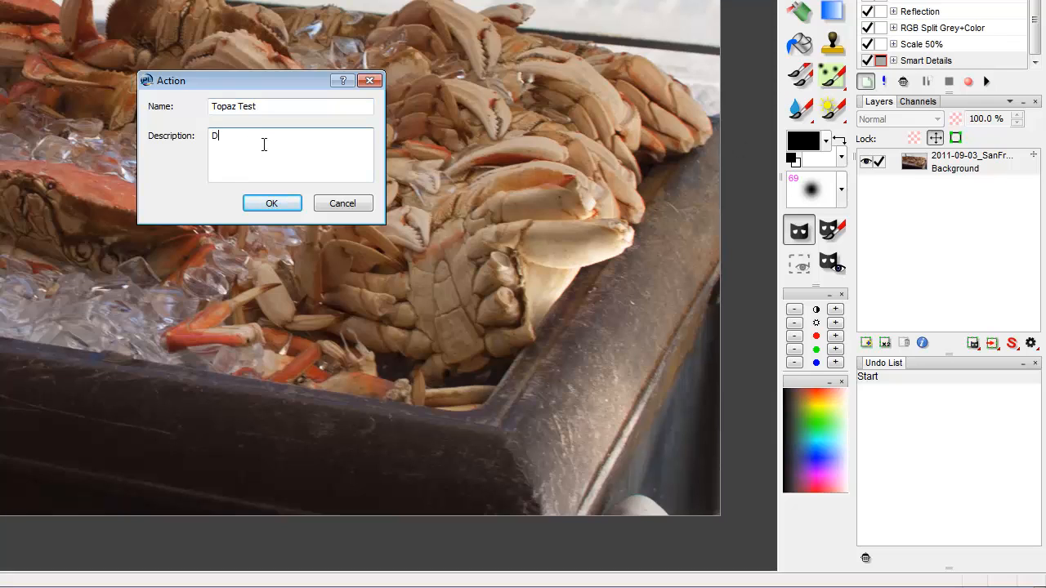
type("escription")
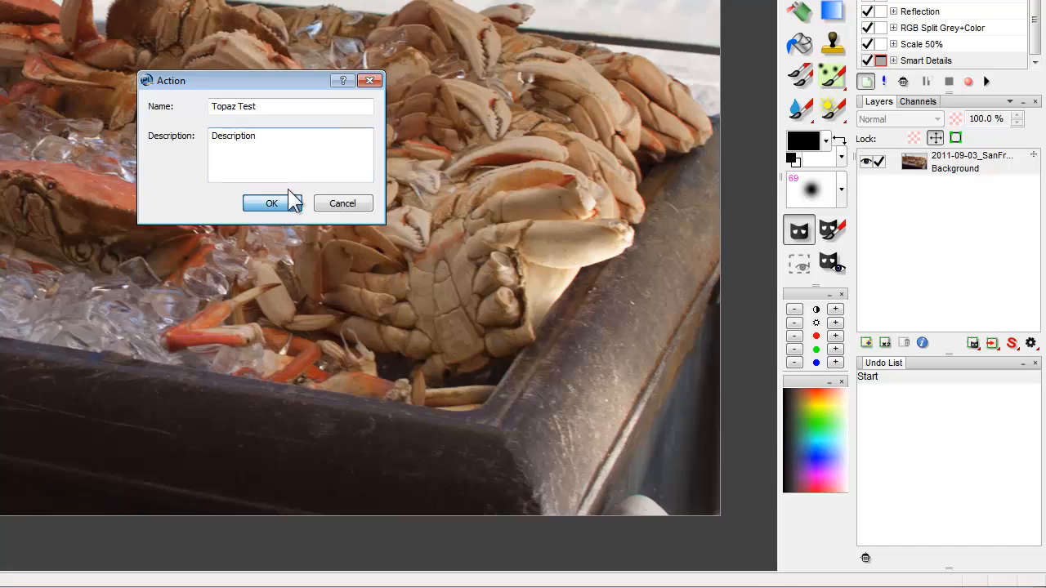
left_click(272, 202)
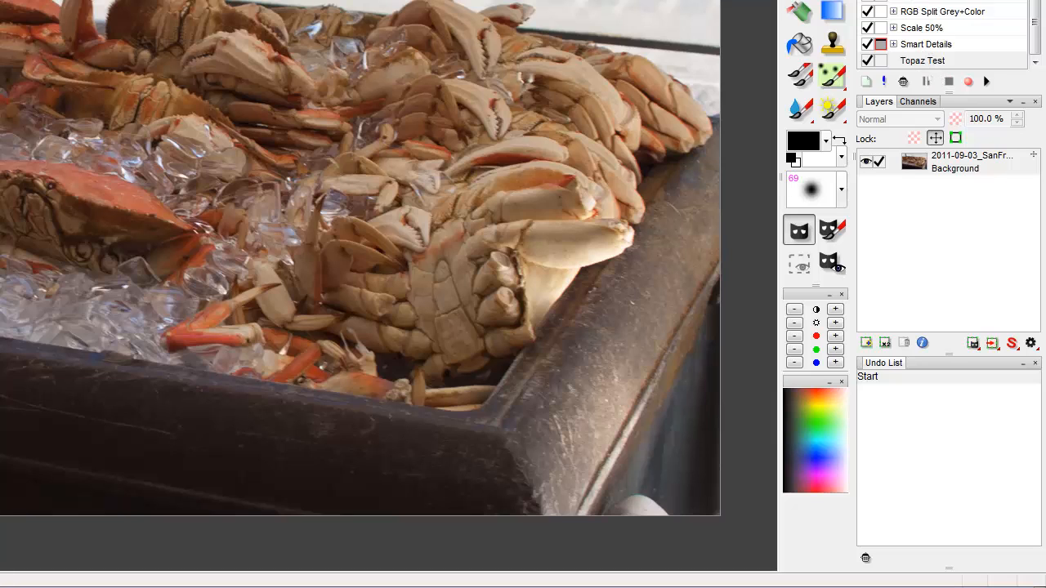
mouse_move(922, 68)
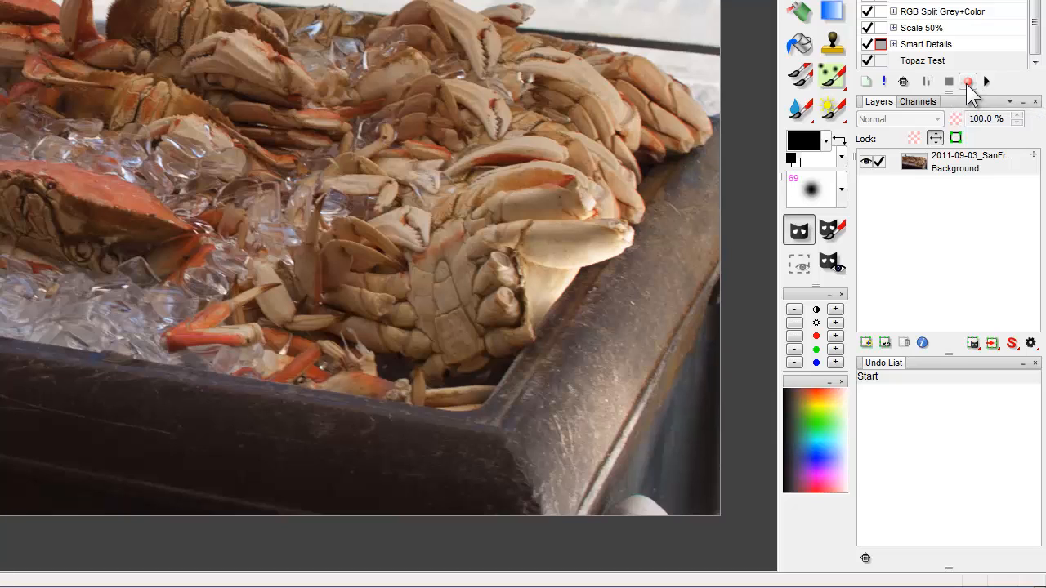
mouse_move(951, 85)
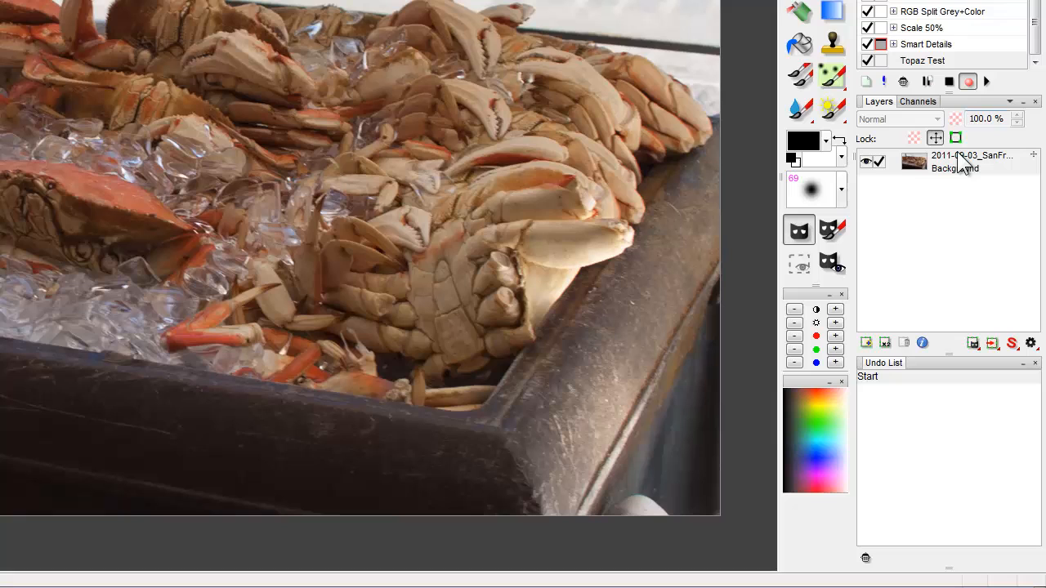
mouse_move(958, 170)
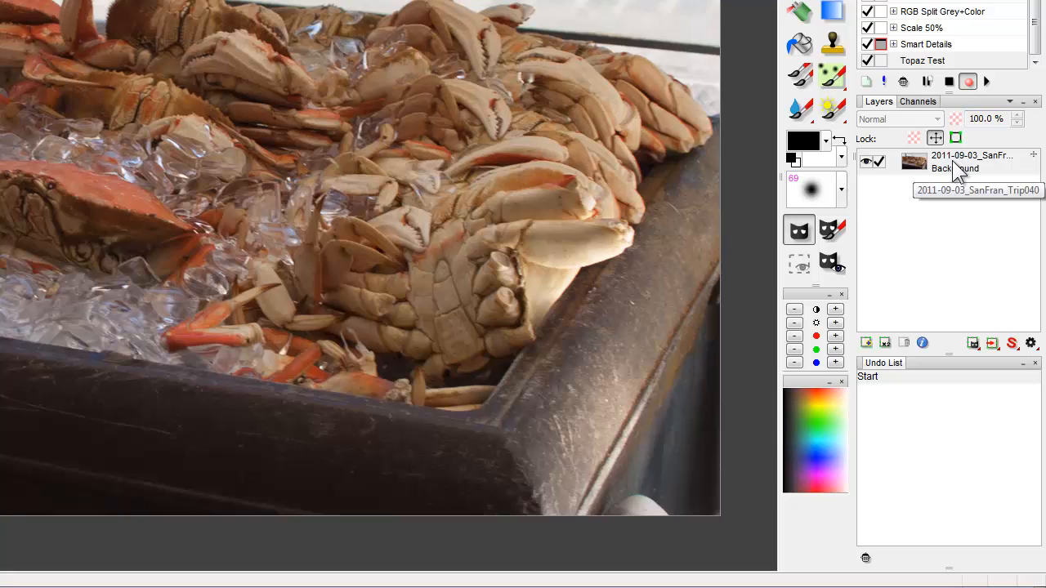
Duplicate the photo's background layer via the layer's context menu while recording
right_click(973, 156)
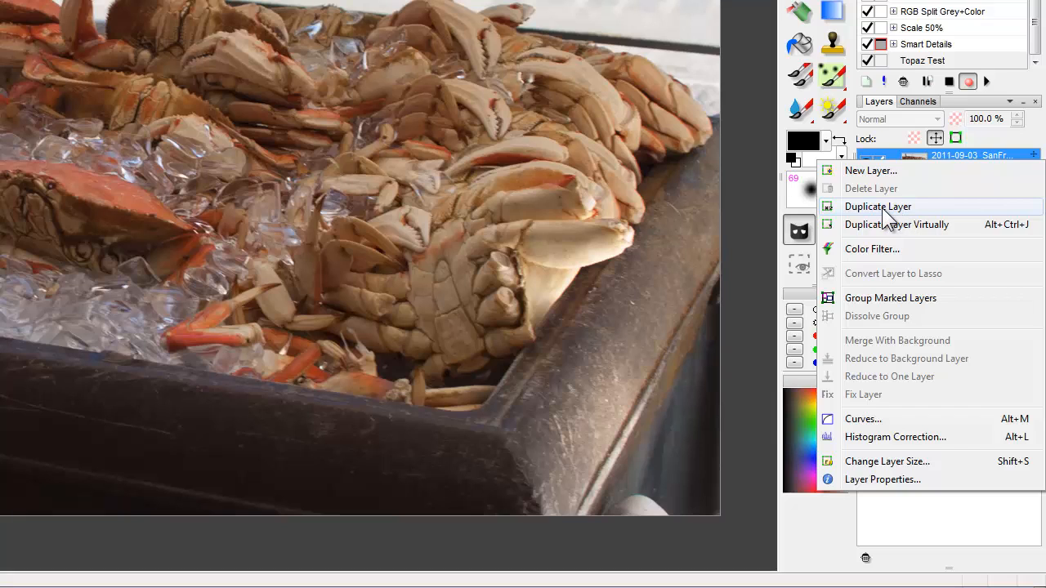
left_click(875, 206)
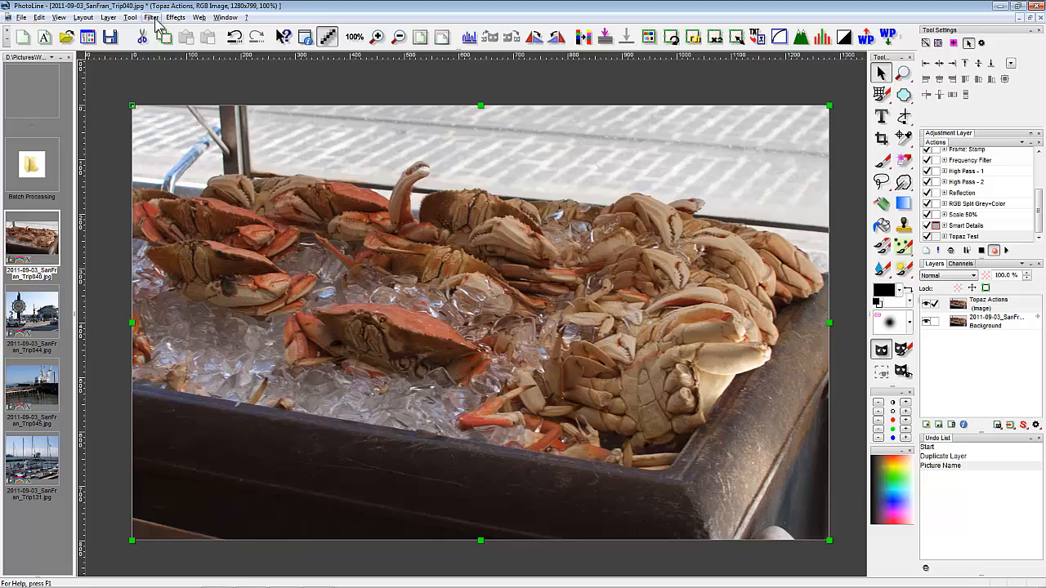
Apply Topaz Adjust 5 with the High Key I preset to the copied layer
left_click(150, 16)
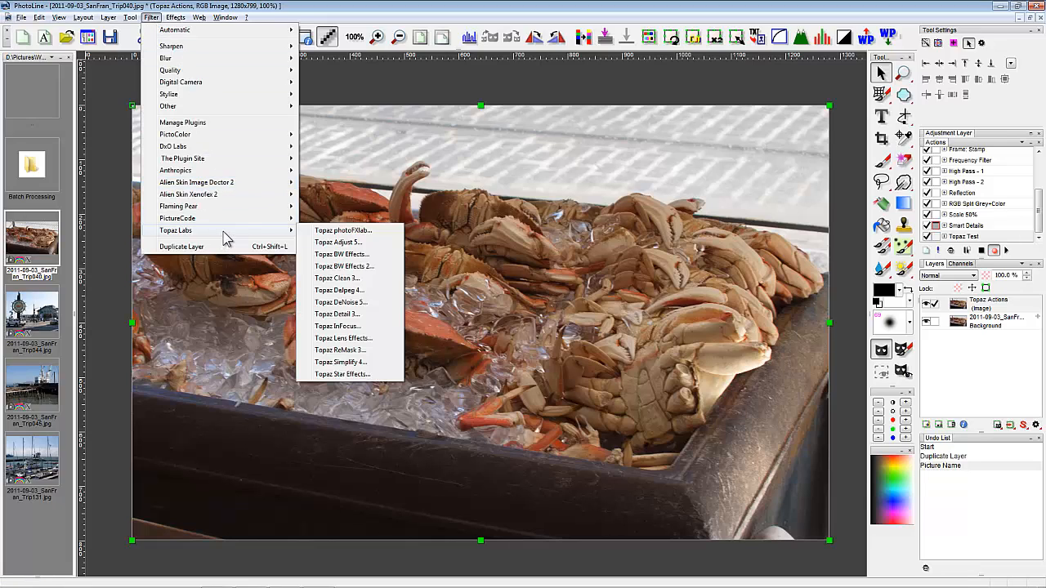
mouse_move(353, 242)
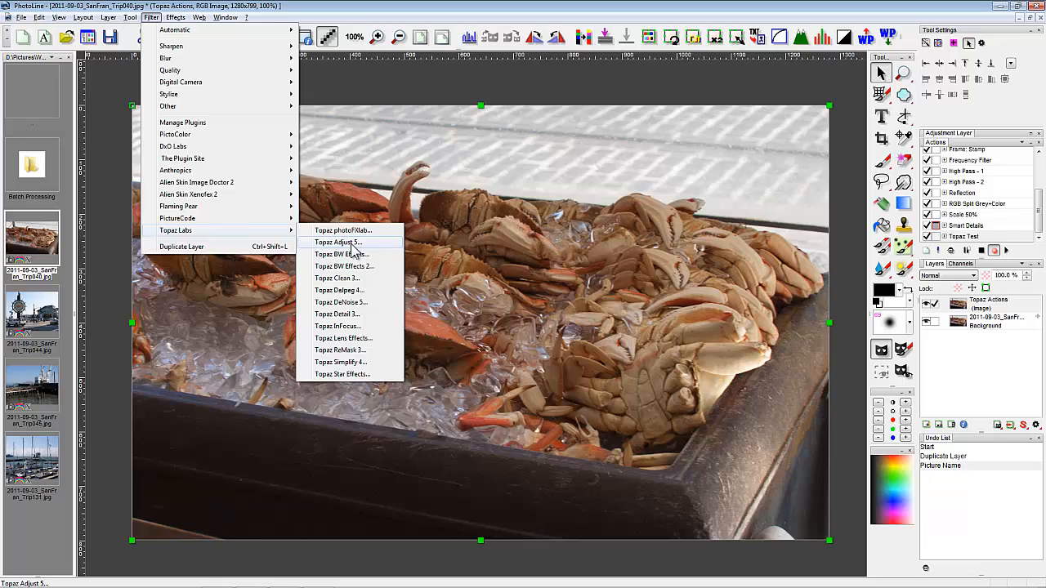
left_click(336, 242)
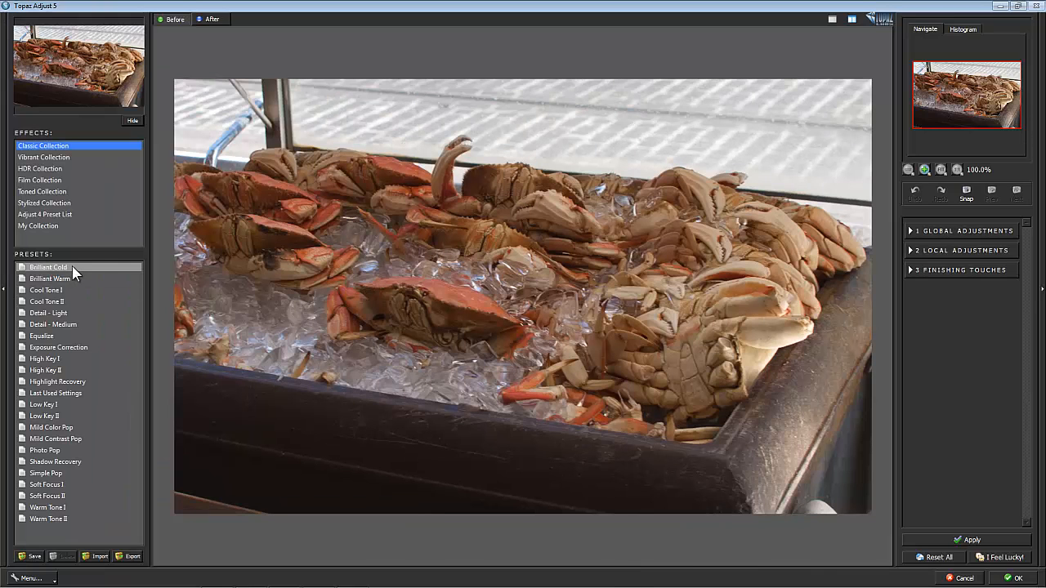
mouse_move(117, 252)
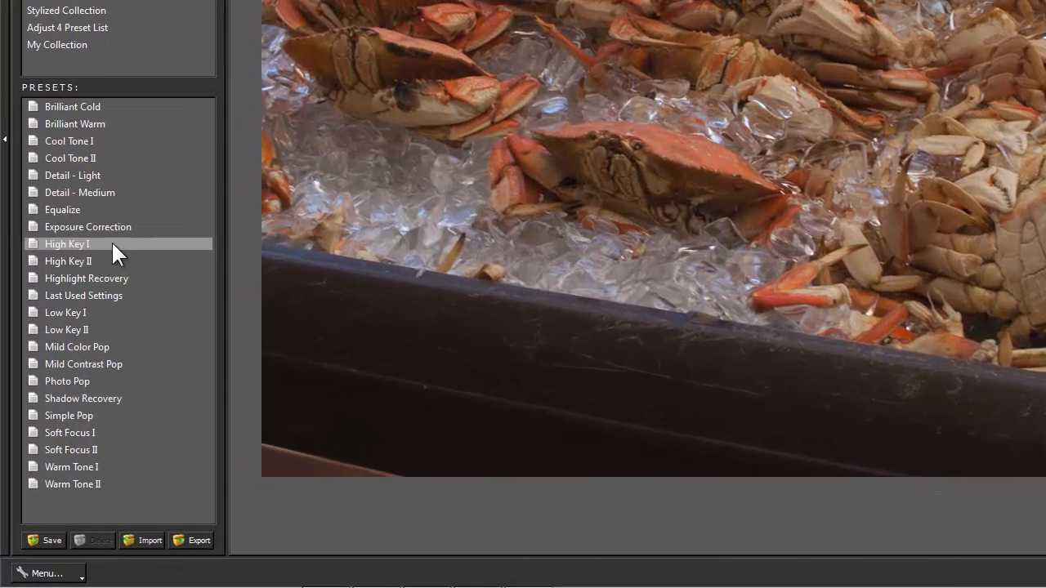
left_click(69, 261)
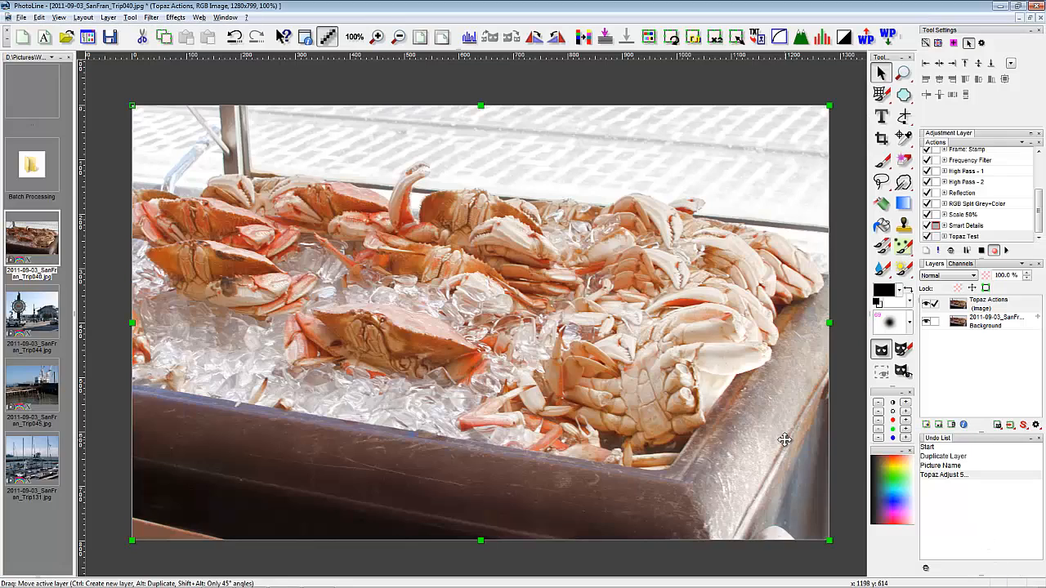
mouse_move(563, 283)
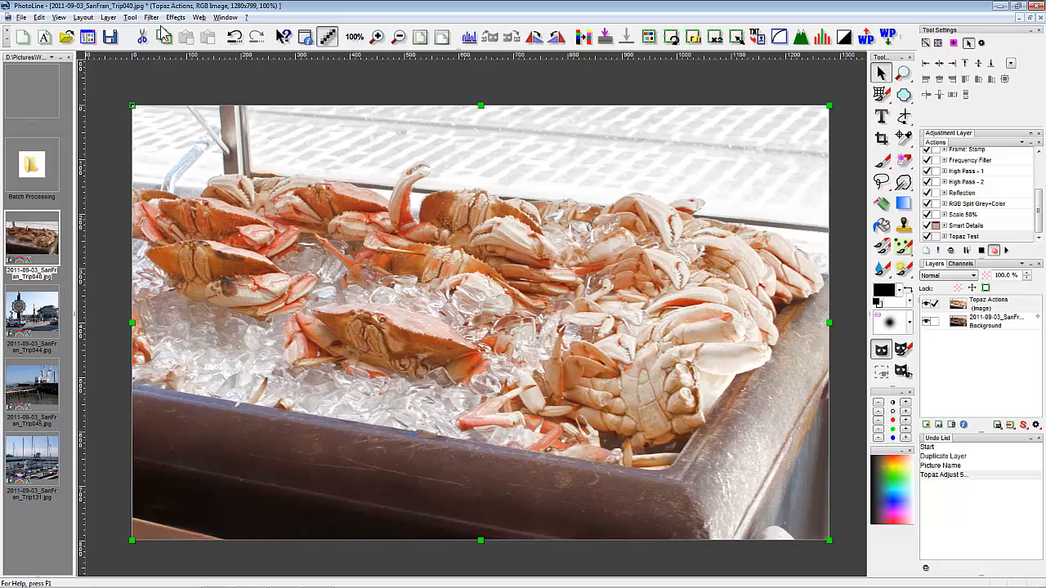
Apply Topaz DeNoise 5 with its default noise reduction to the brightened layer
left_click(150, 16)
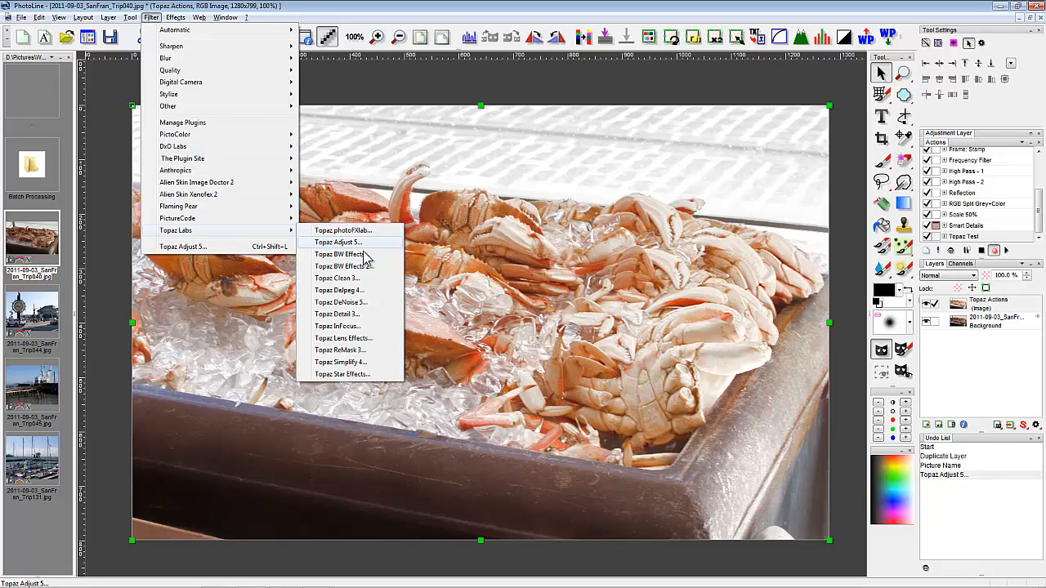
left_click(340, 301)
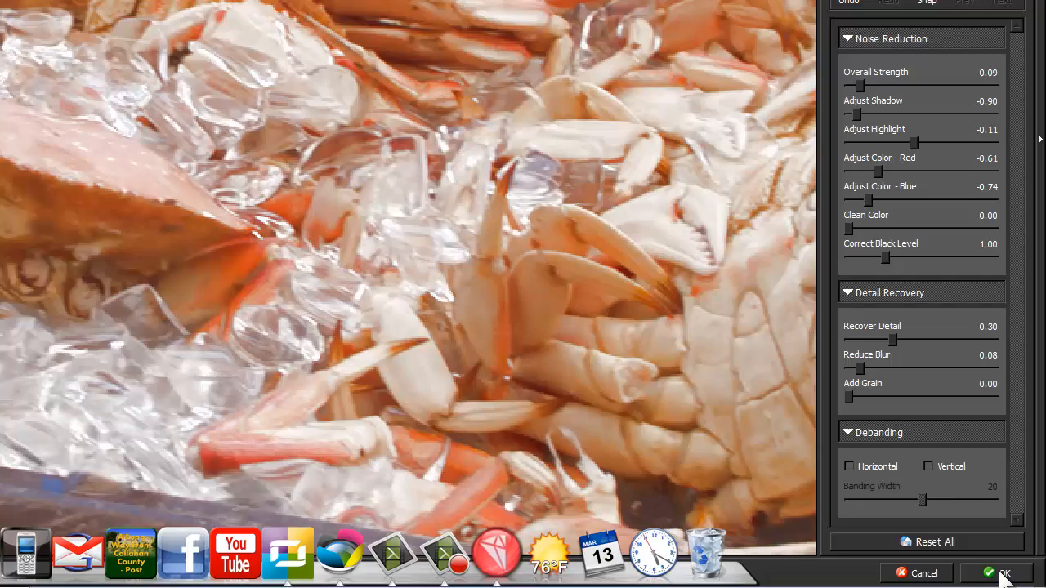
left_click(1004, 572)
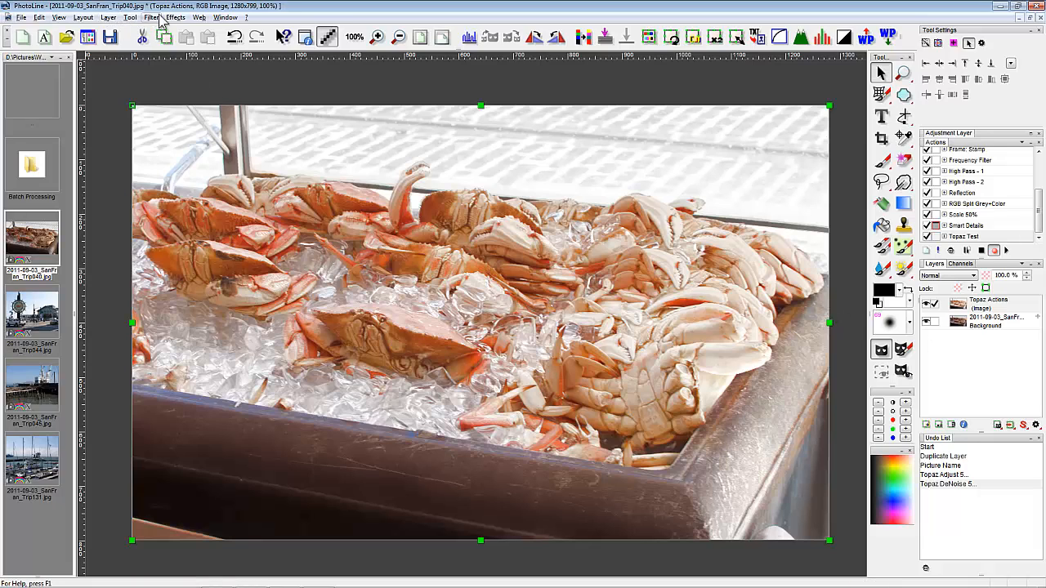
Apply Topaz Detail 3 with an Overall Detail preset to sharpen the crab layer
left_click(150, 16)
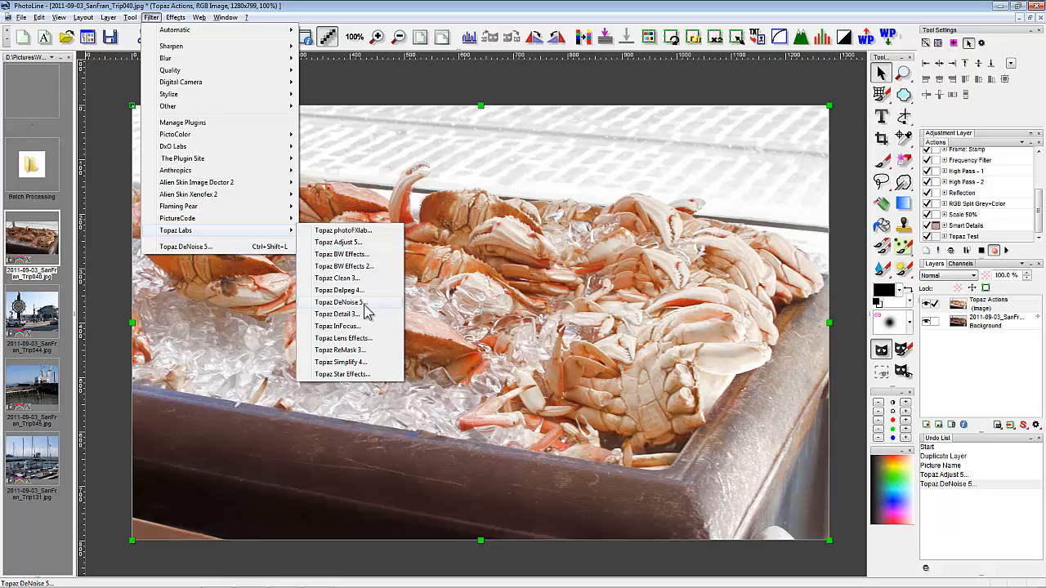
left_click(337, 314)
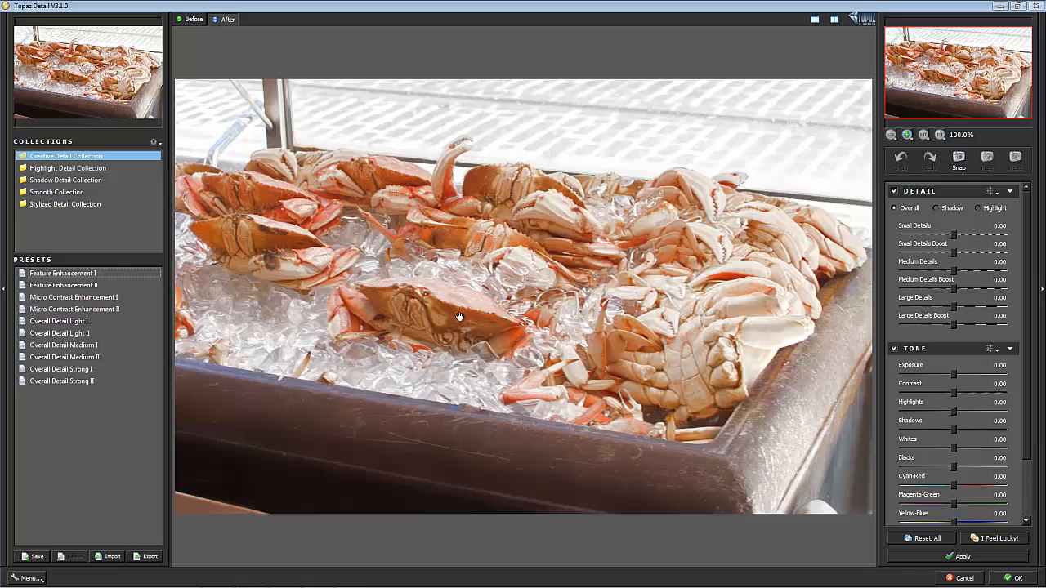
left_click(62, 345)
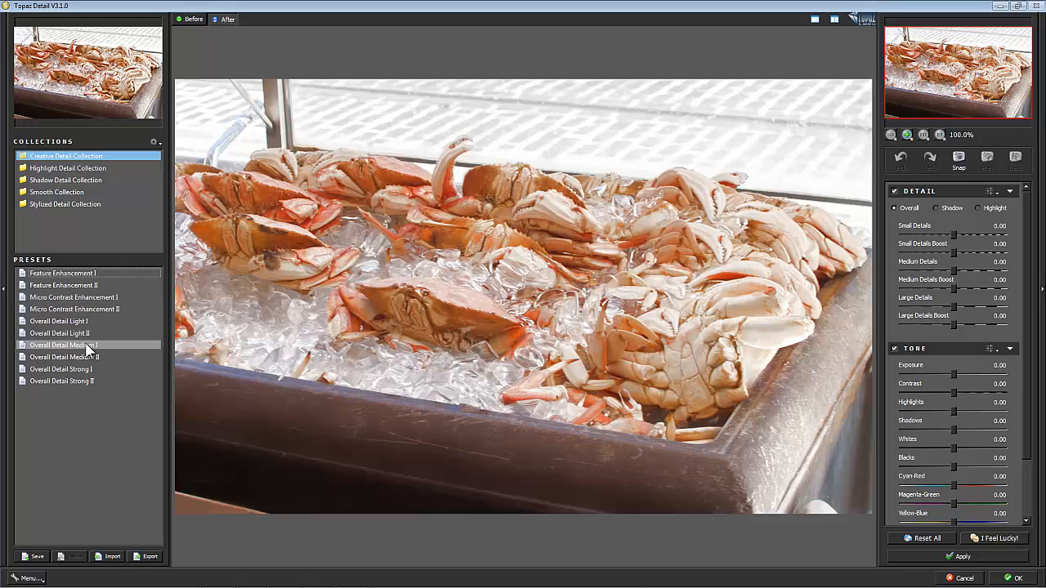
left_click(62, 345)
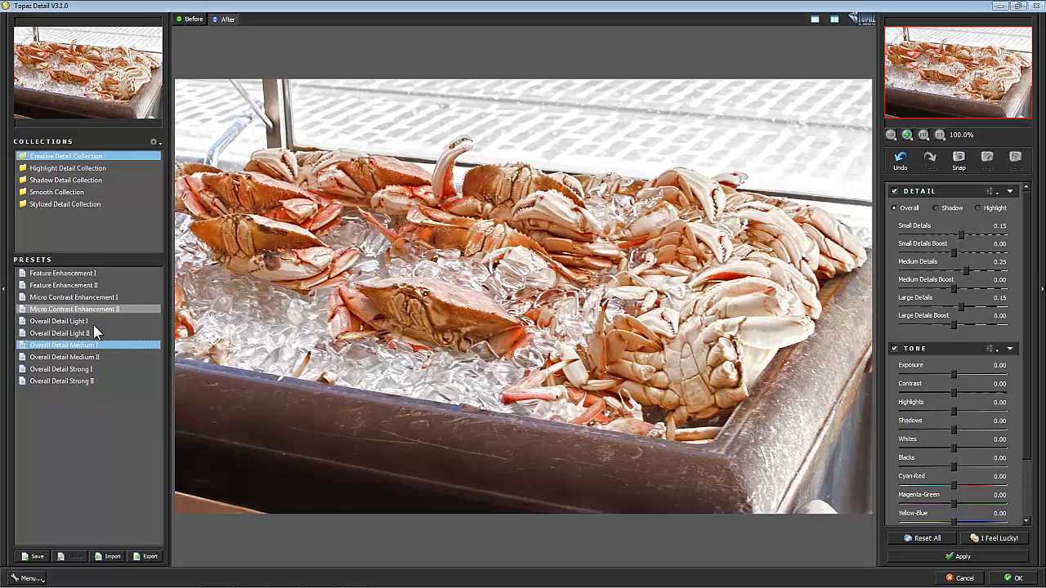
left_click(65, 356)
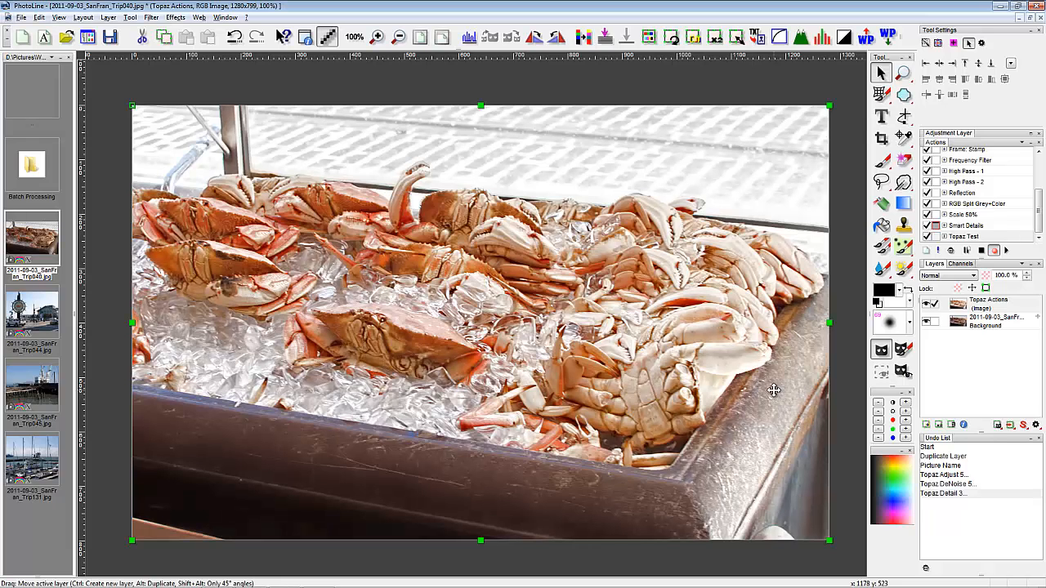
mouse_move(739, 210)
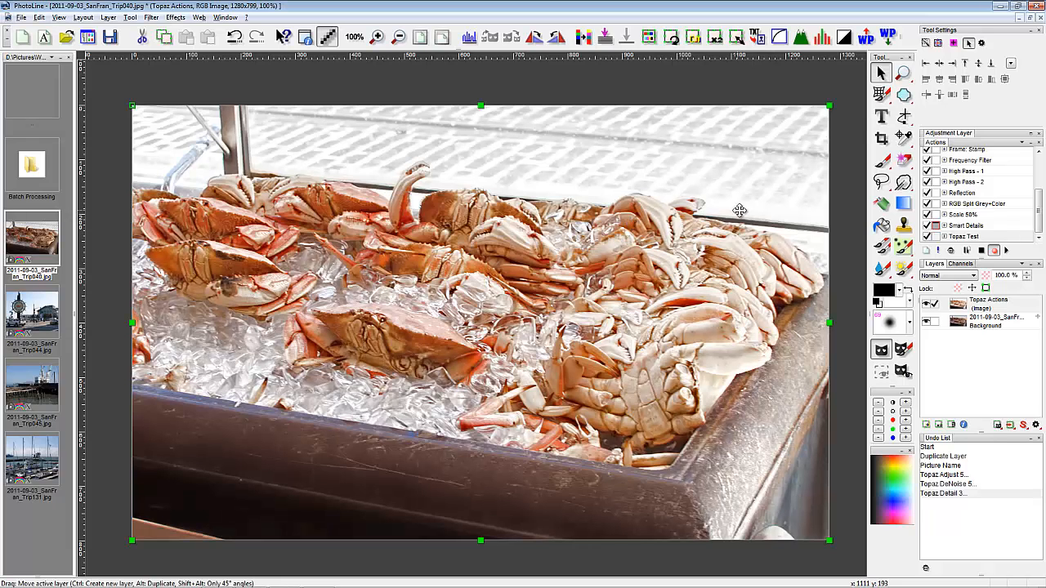
Play the existing High Pass - 2 action on the photo while recording
left_click(967, 181)
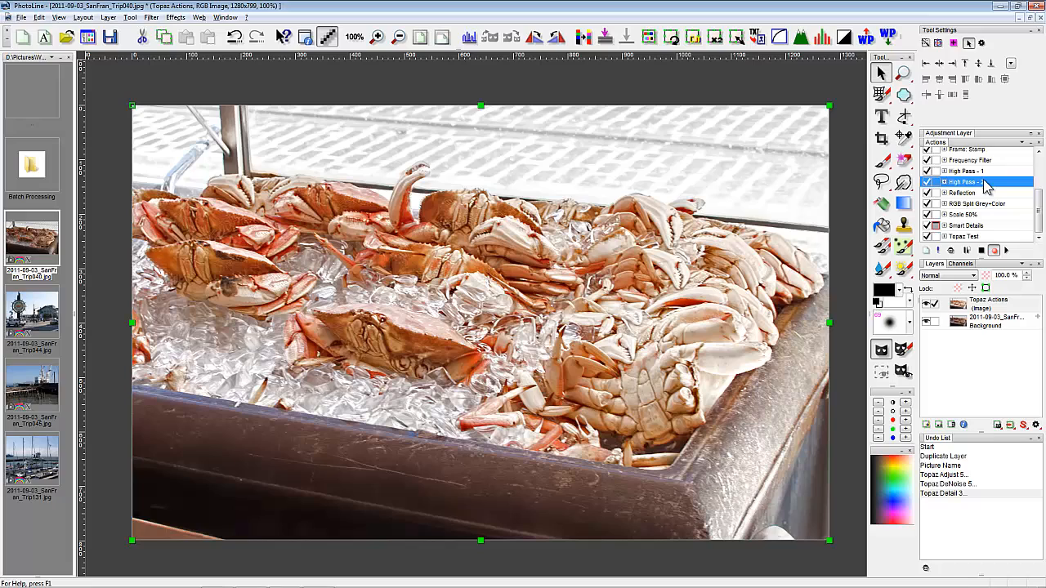
mouse_move(980, 183)
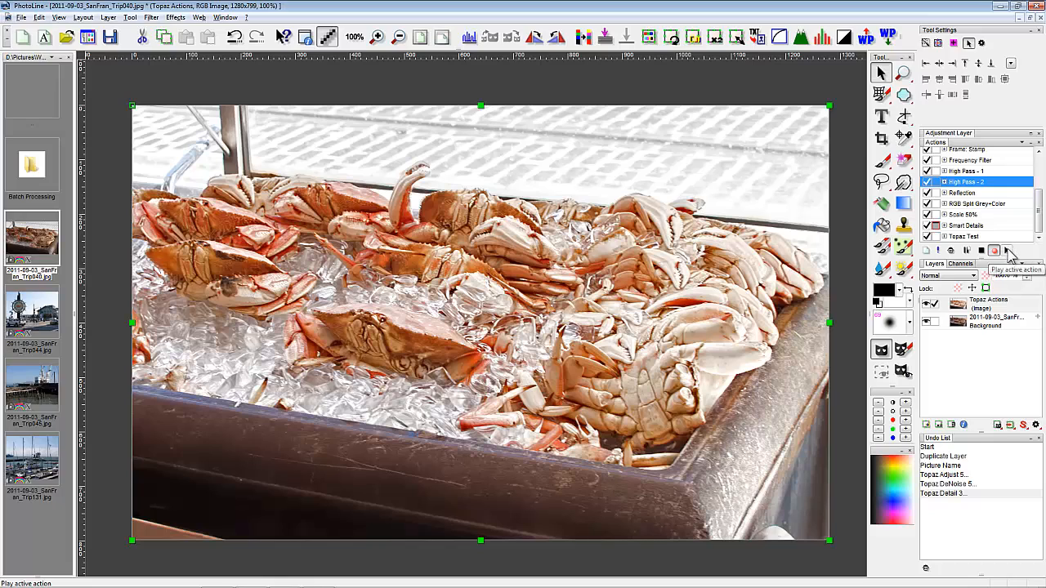
left_click(993, 252)
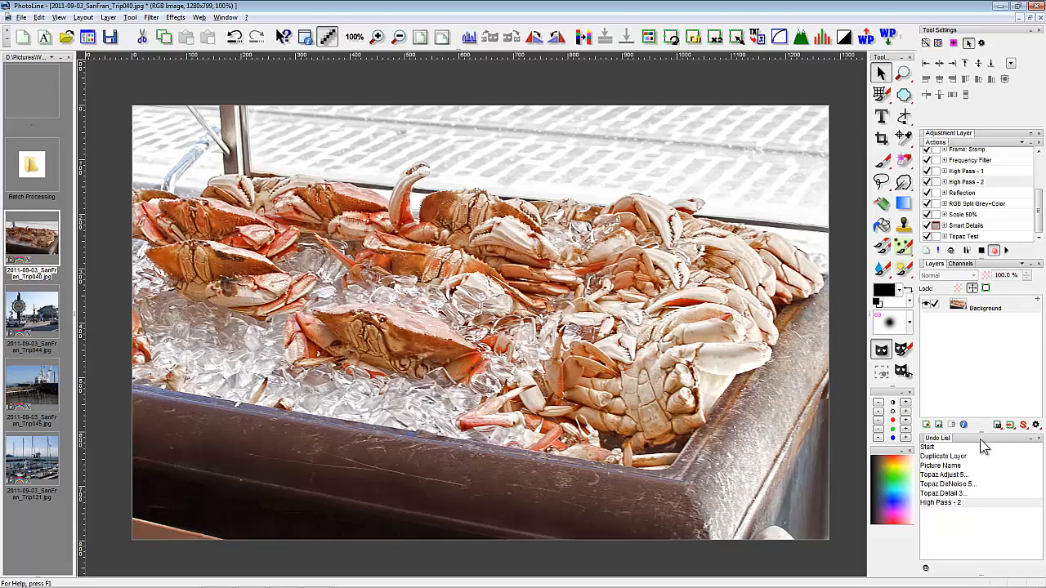
mouse_move(963, 476)
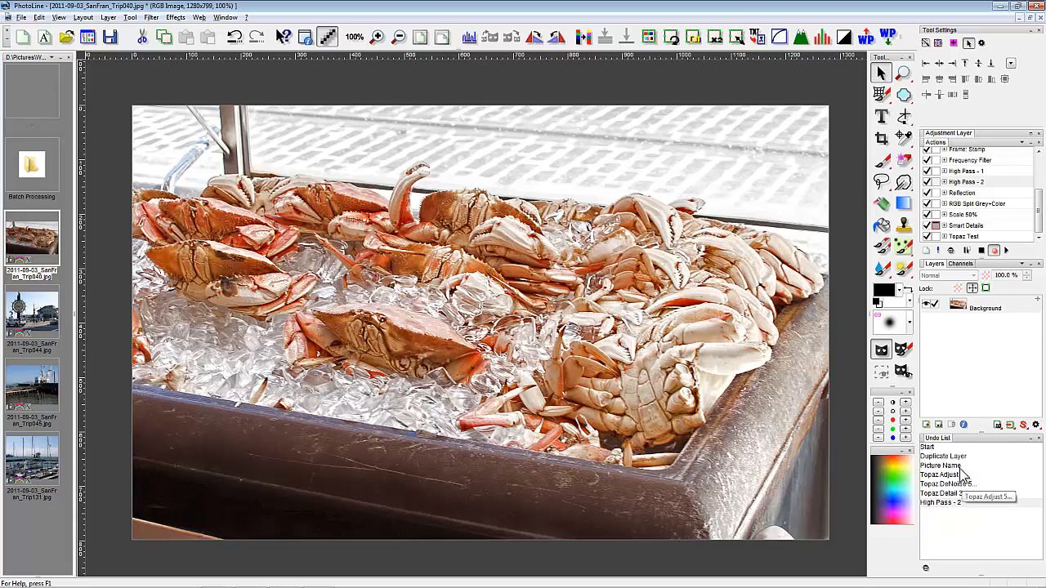
mouse_move(951, 456)
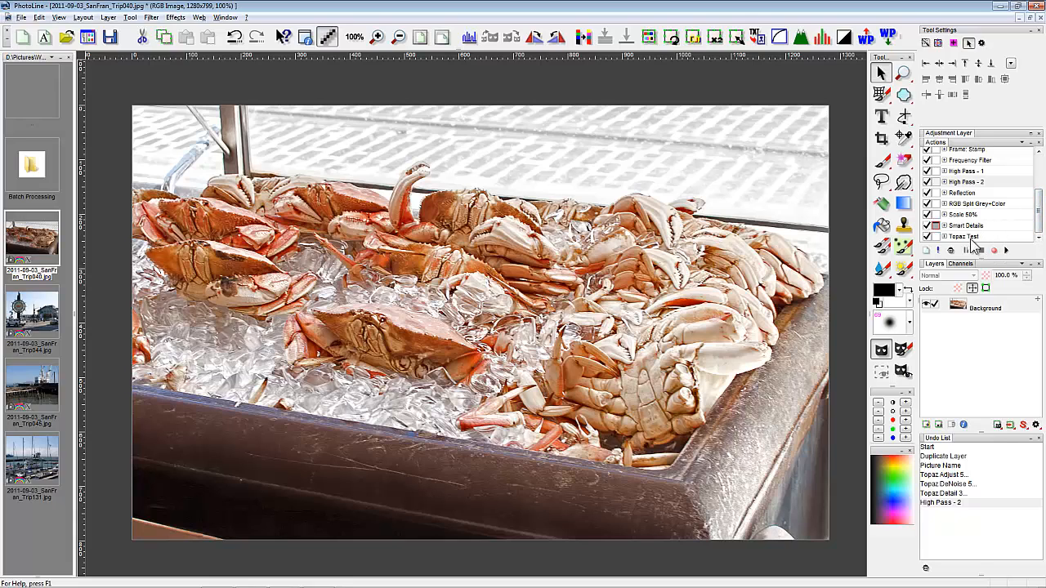
mouse_move(972, 247)
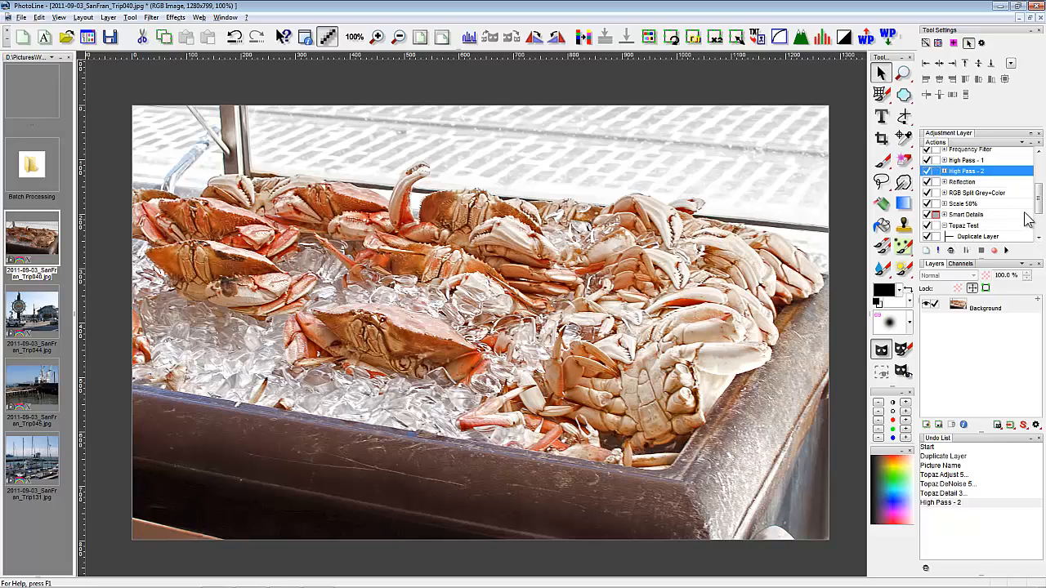
Scroll the Actions panel to reveal Topaz Test's recorded steps
scroll("down", 3)
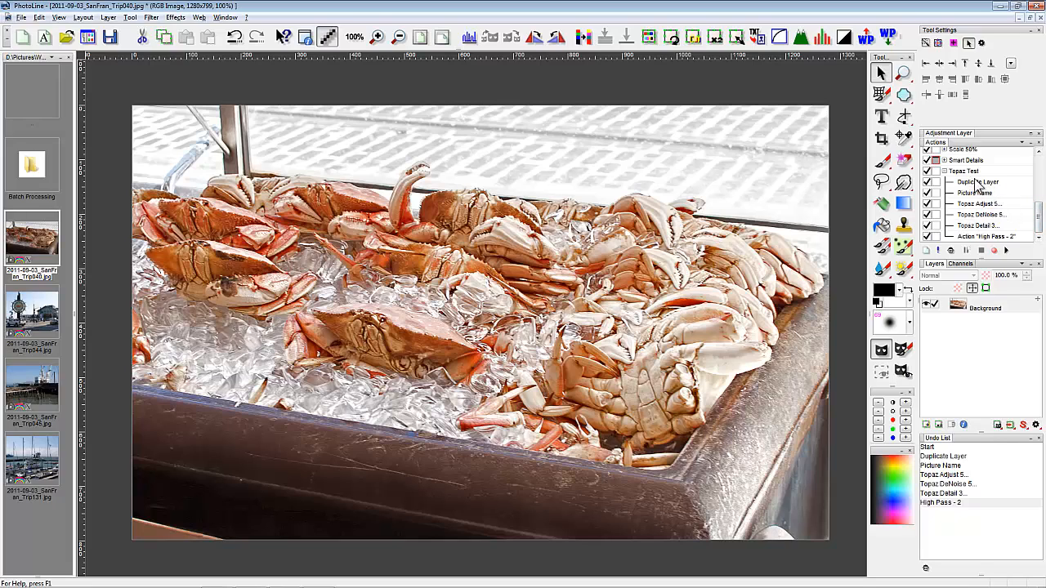
mouse_move(987, 193)
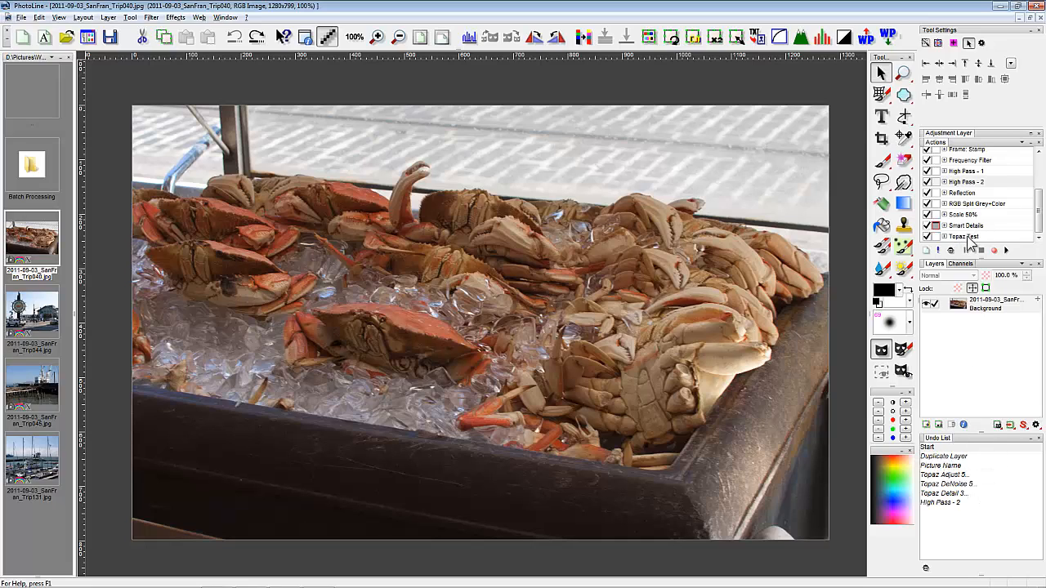
Select Topaz Test and play it on the reopened original crab photo
left_click(968, 235)
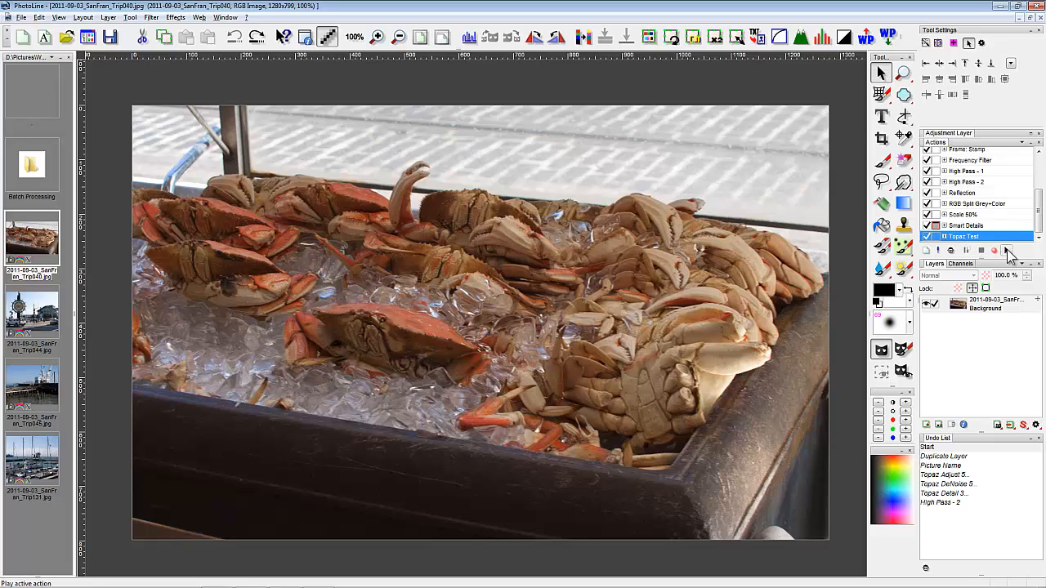
mouse_move(1007, 255)
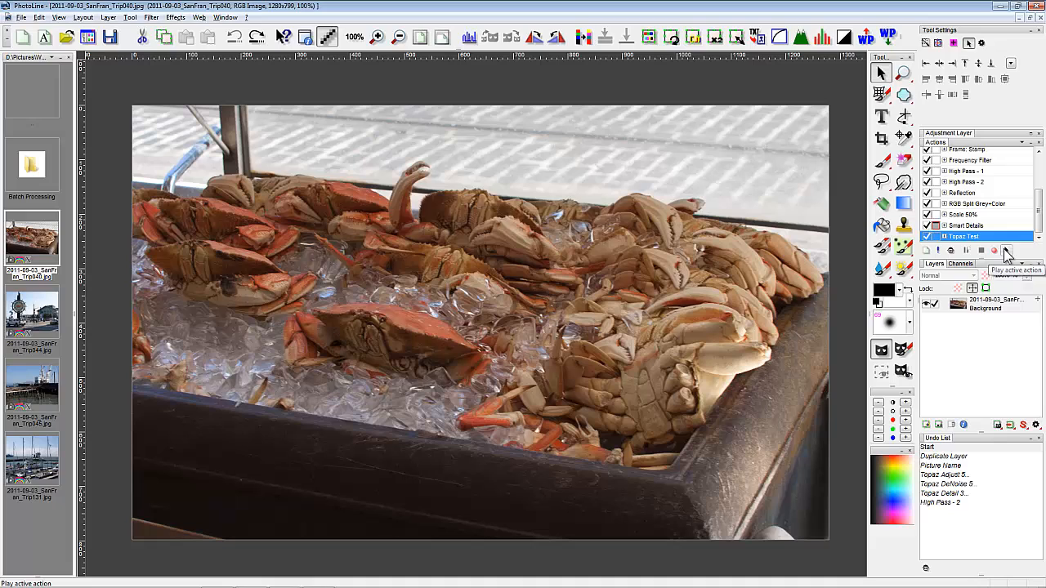
left_click(1006, 251)
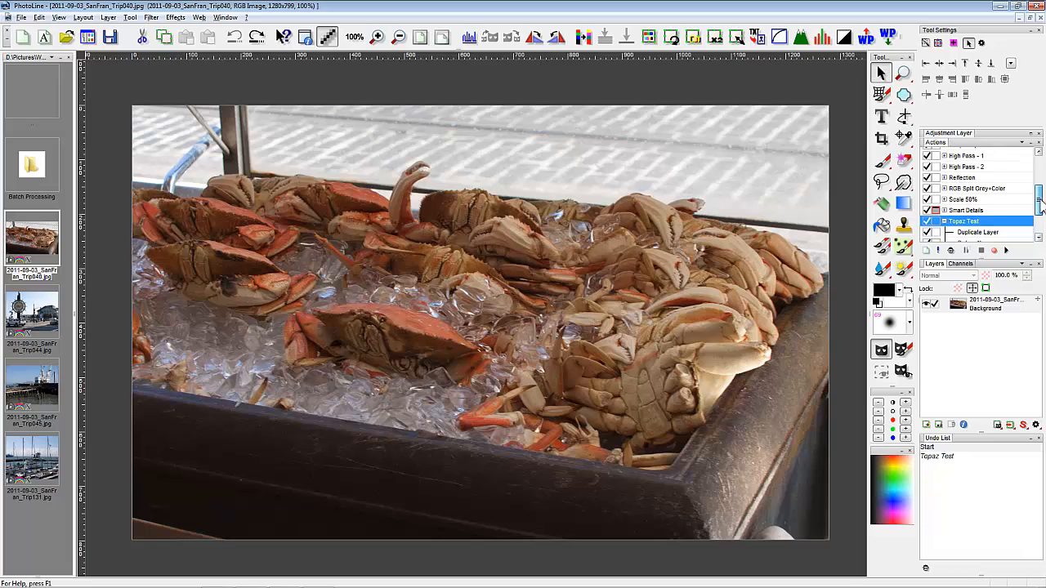
Review Topaz Test's steps and delete the High Pass - 2 call from the action
scroll("down", 3)
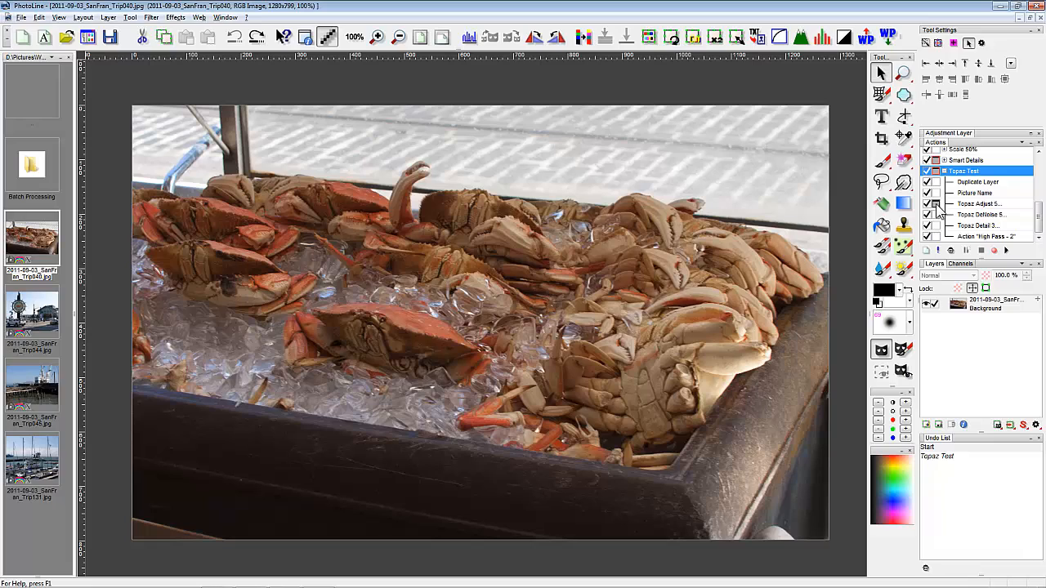
mouse_move(938, 211)
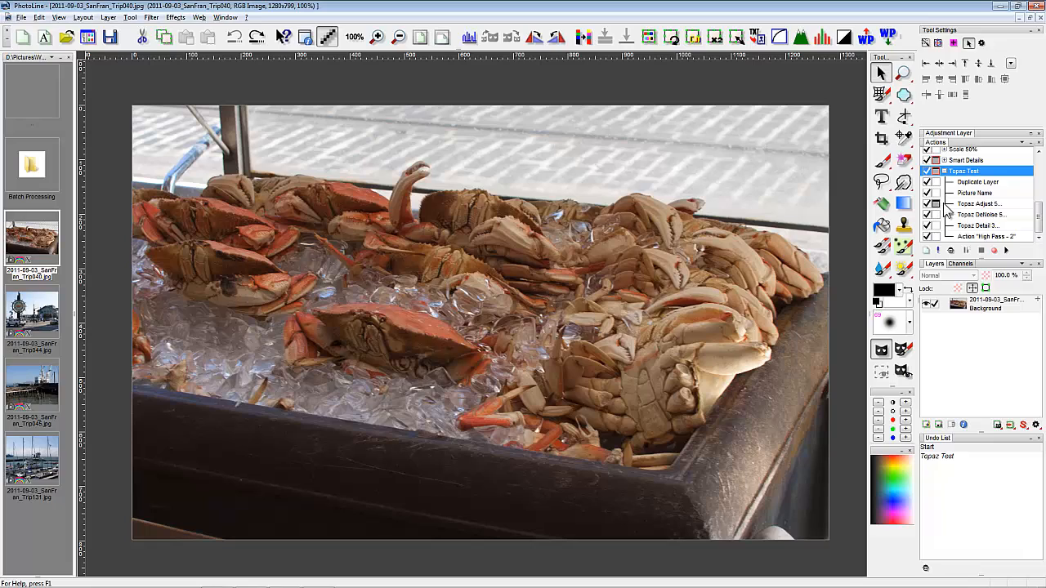
mouse_move(981, 220)
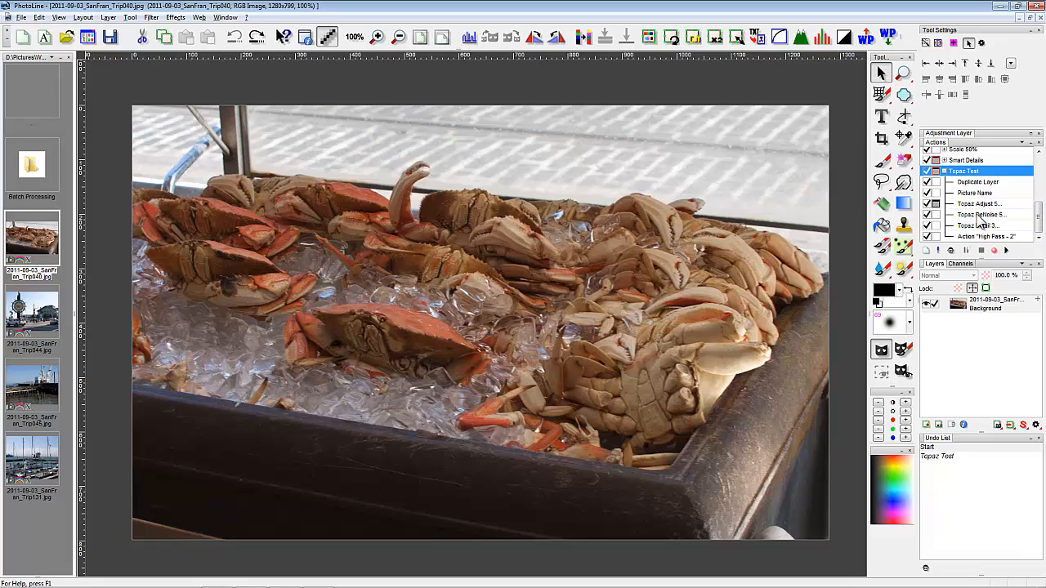
left_click(980, 214)
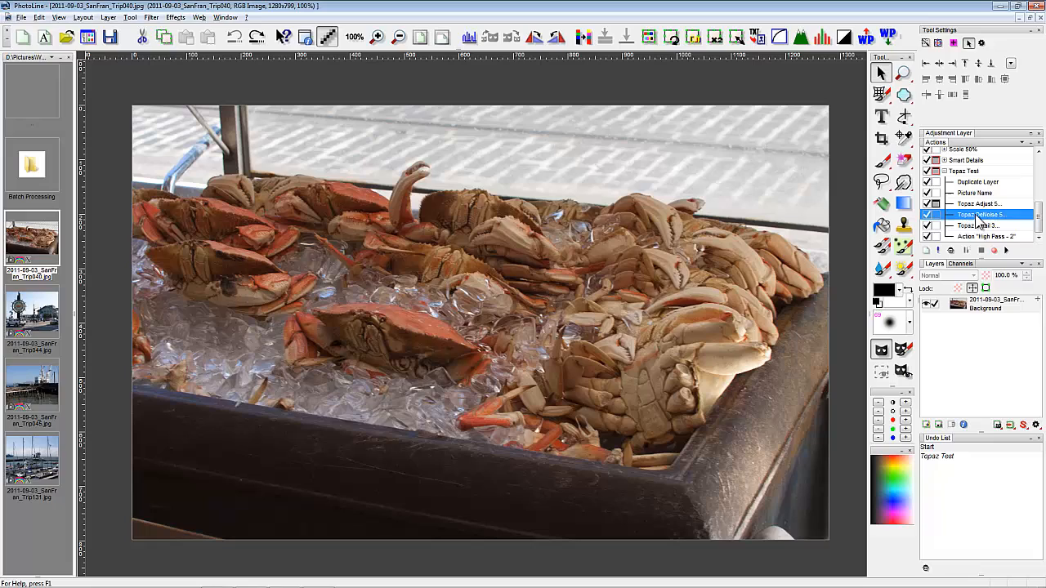
left_click(972, 172)
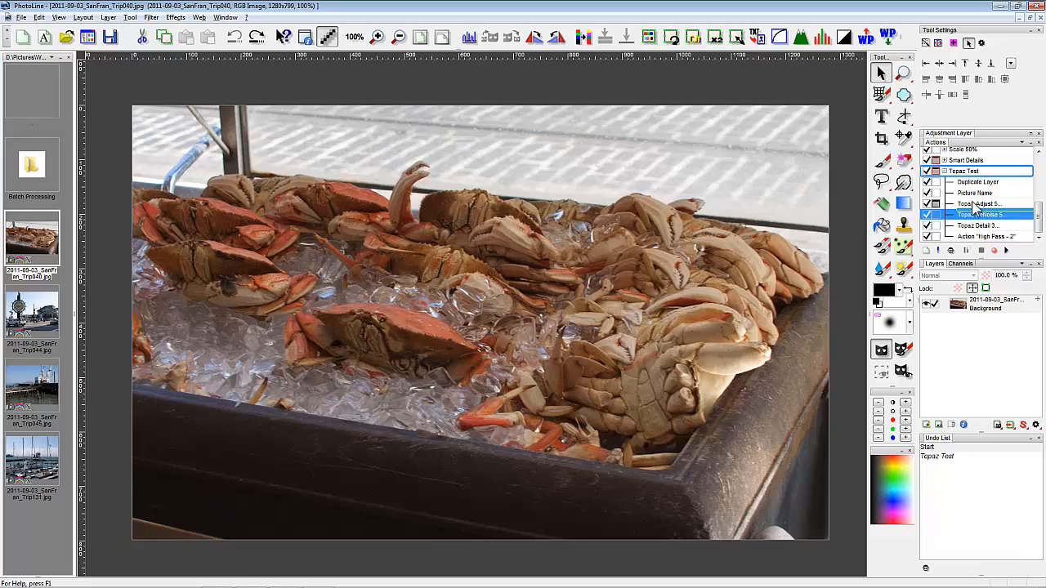
left_click(980, 203)
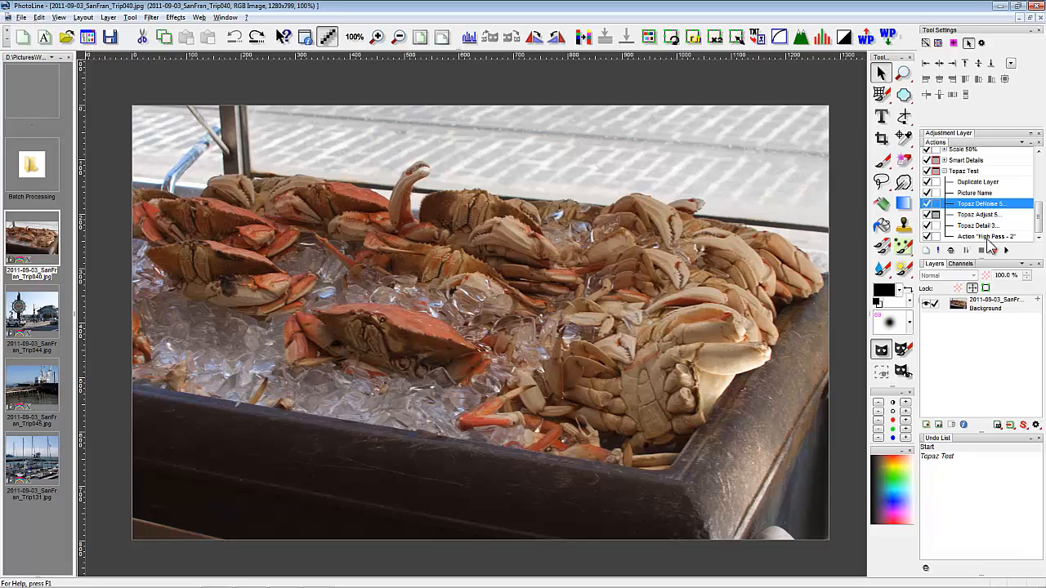
left_click(984, 237)
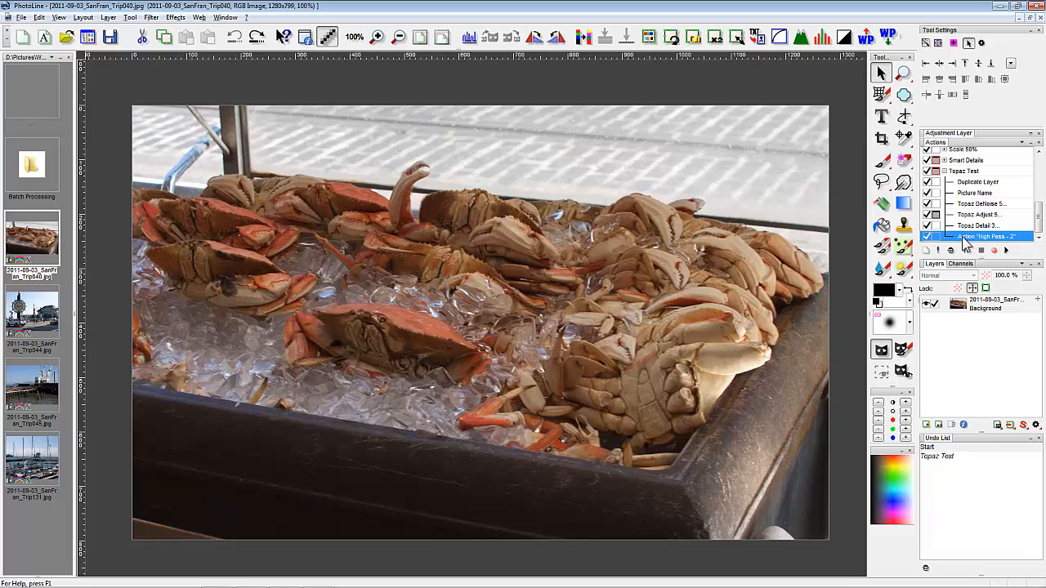
mouse_move(968, 245)
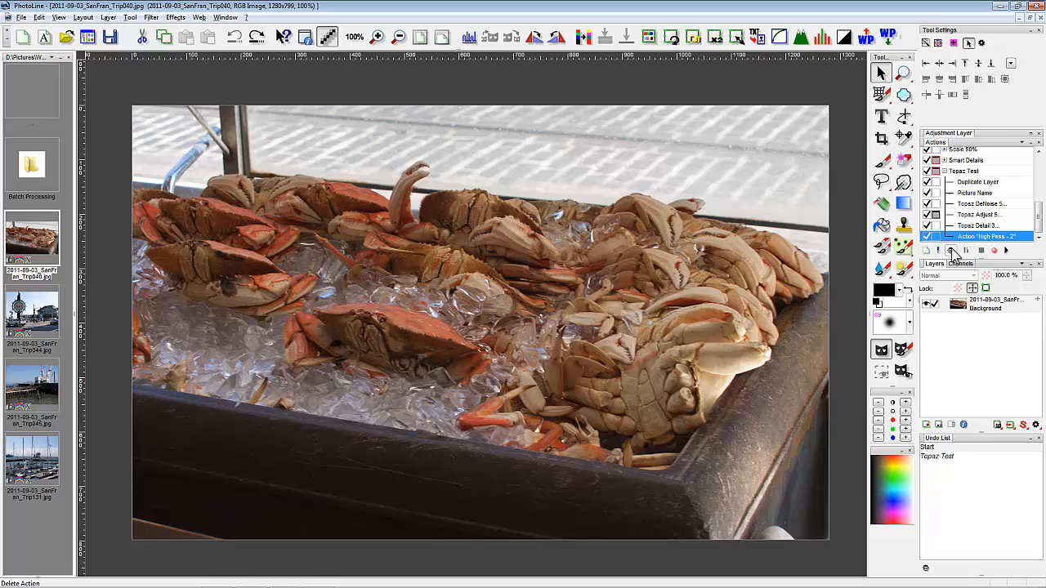
mouse_move(951, 252)
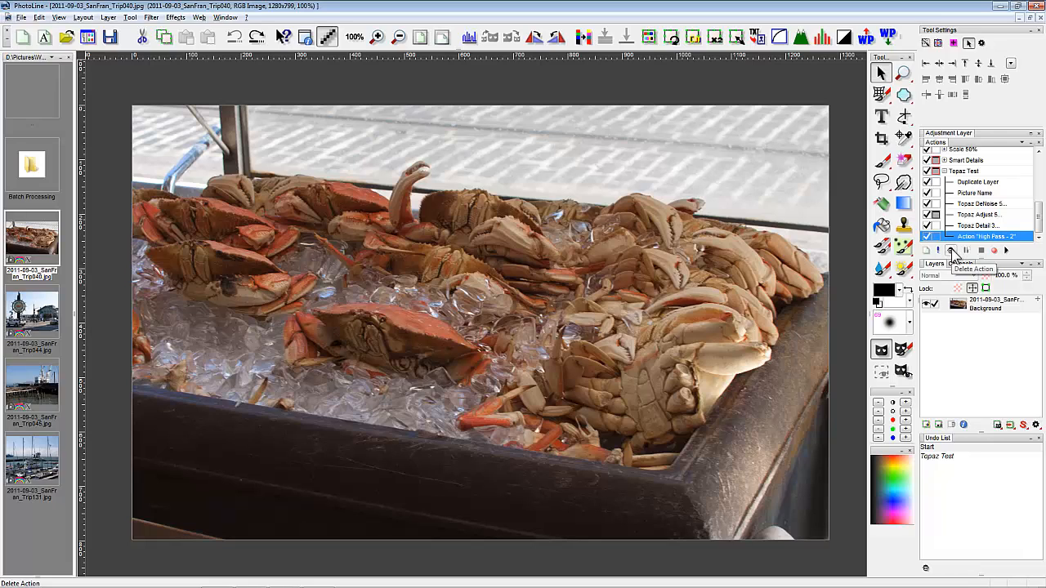
left_click(951, 252)
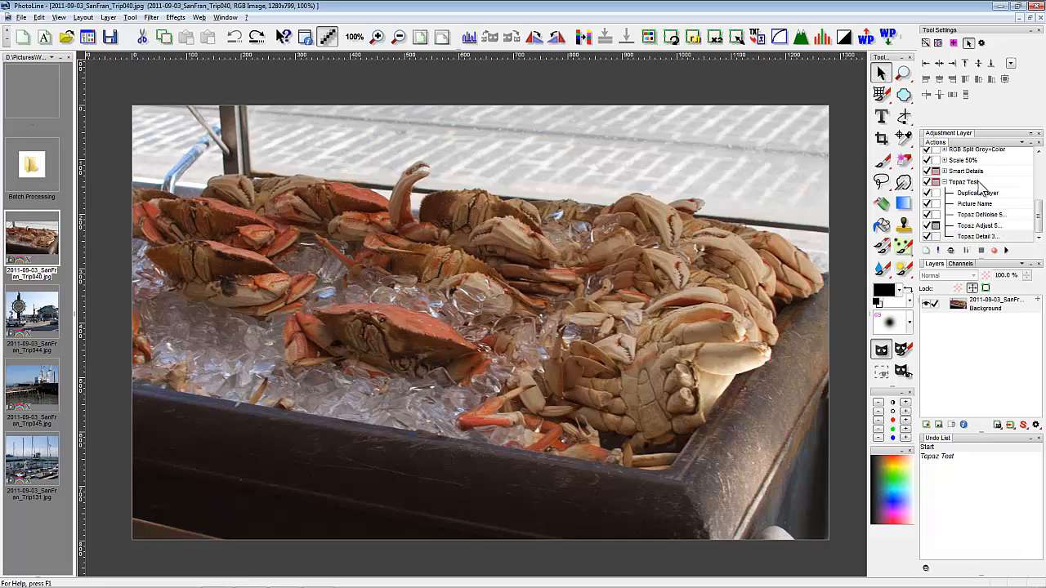
Replay Topaz Test and accept the Brilliant Color preset in Topaz Adjust 5
left_click(967, 236)
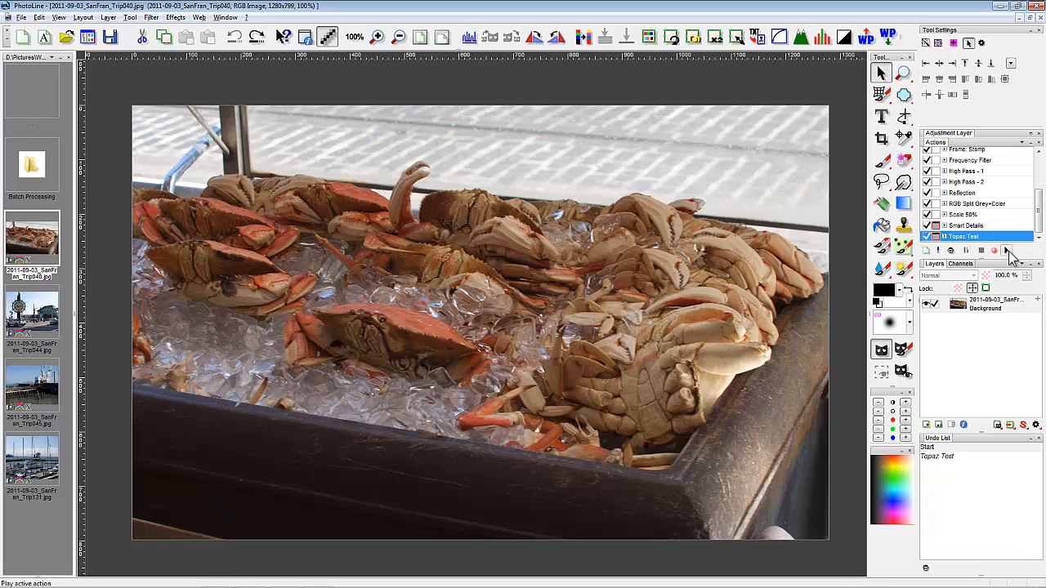
mouse_move(1006, 252)
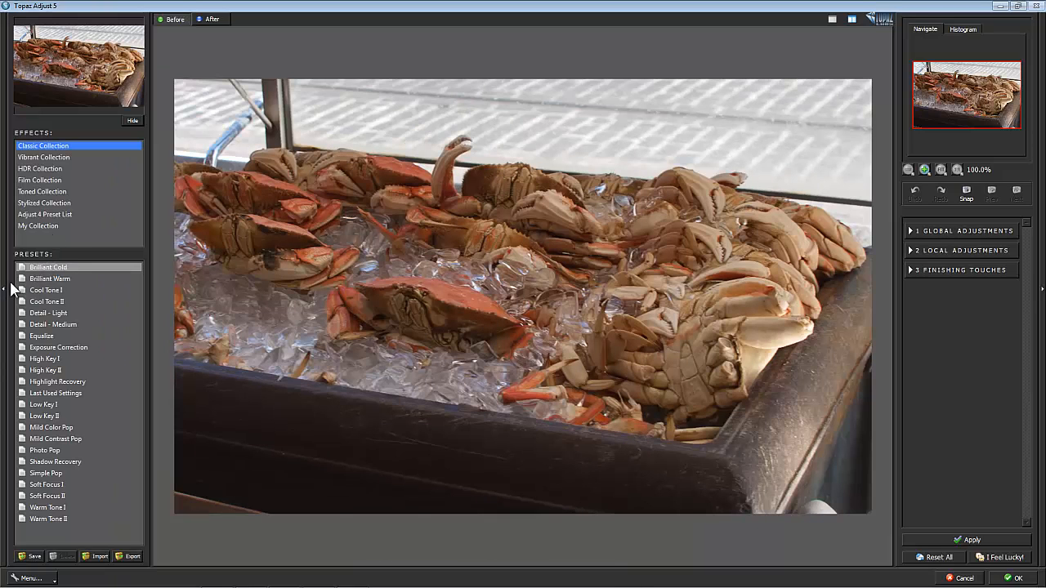
left_click(49, 278)
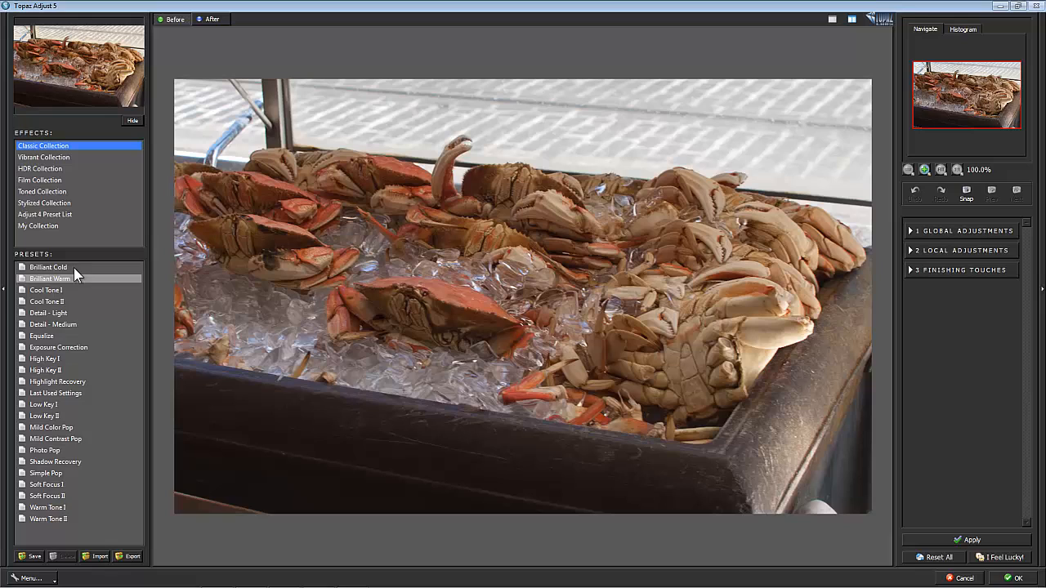
left_click(49, 268)
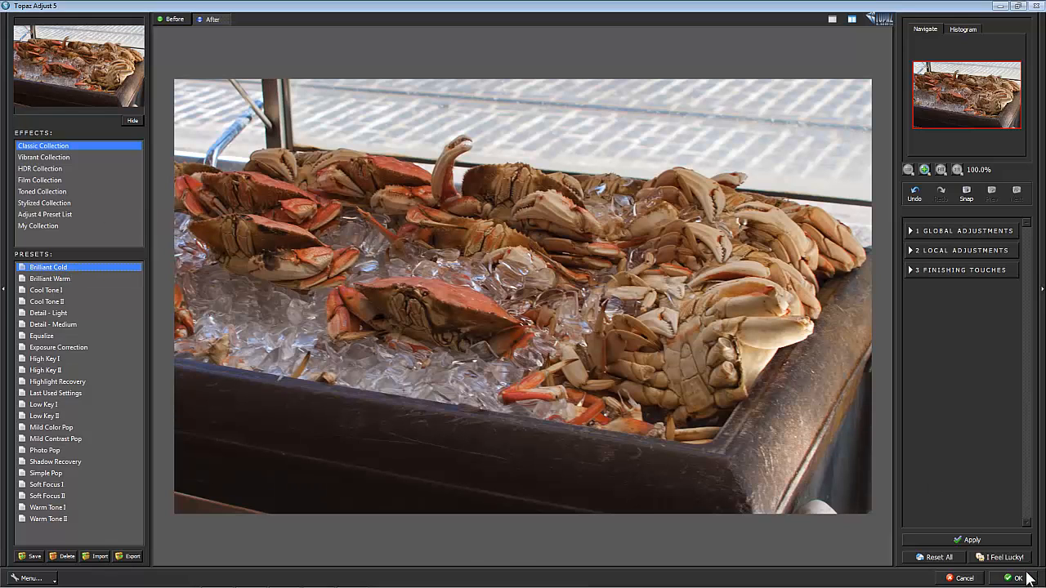
left_click(1016, 579)
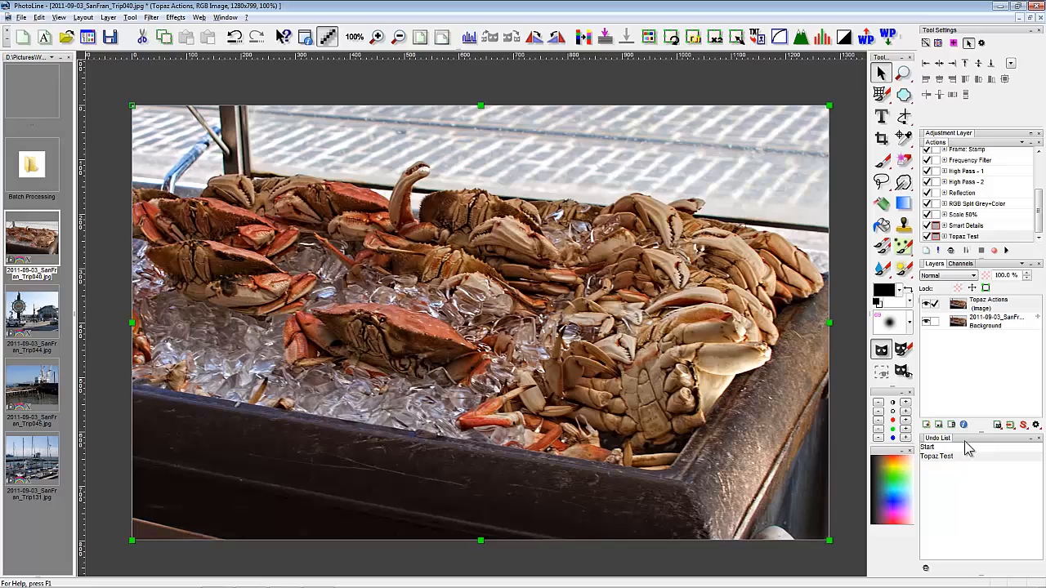
mouse_move(945, 412)
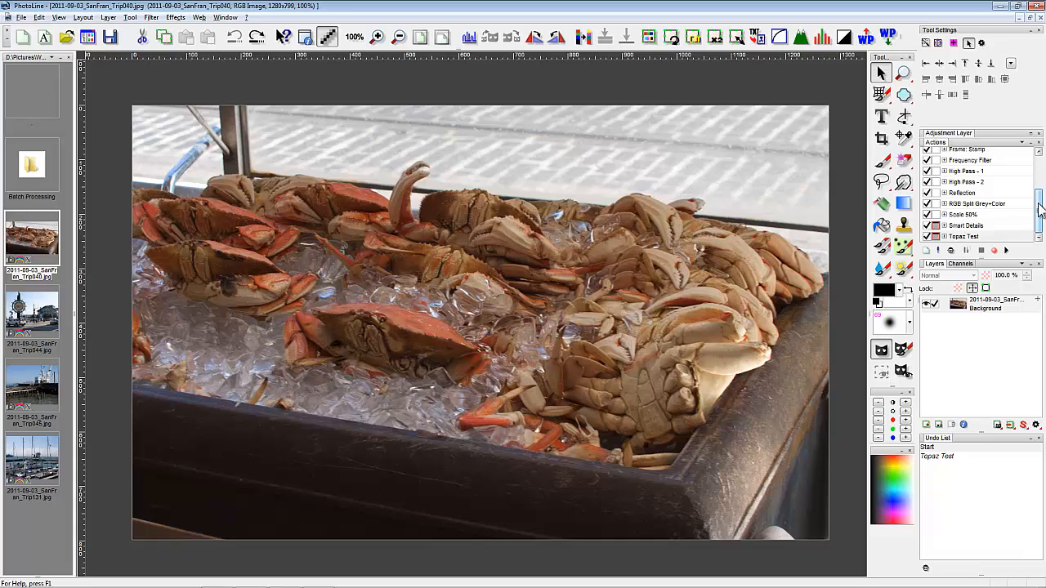
Delete the Topaz DeNoise 5 step from the Topaz Test action, keeping Adjust 5 and Detail 3
left_click(964, 181)
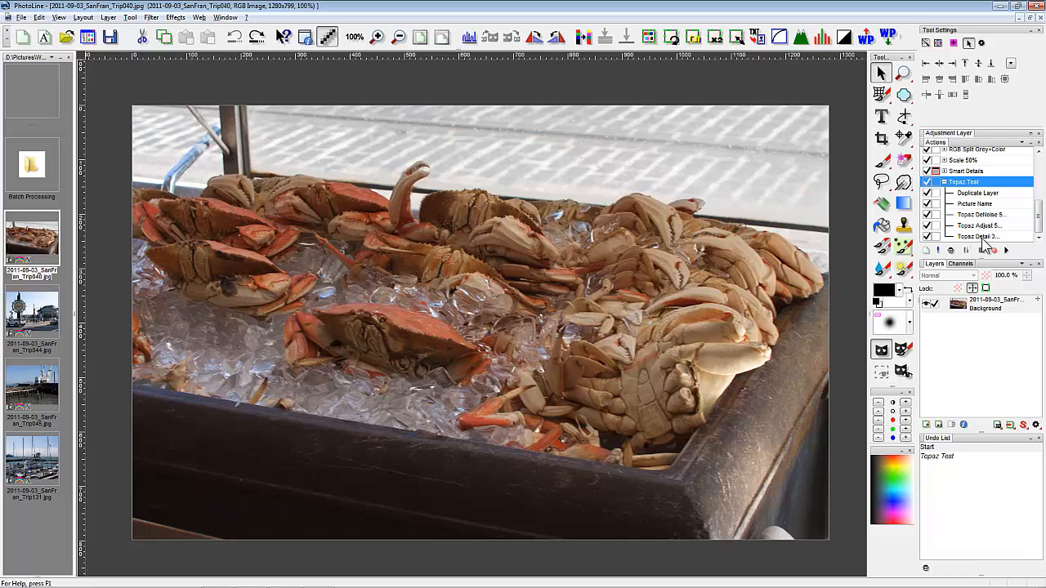
left_click(979, 214)
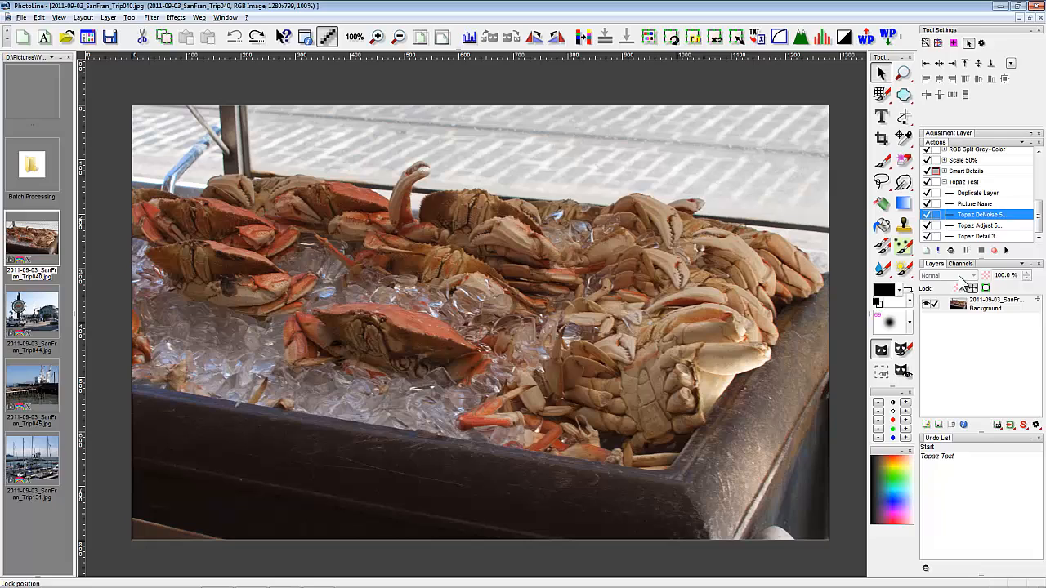
left_click(993, 250)
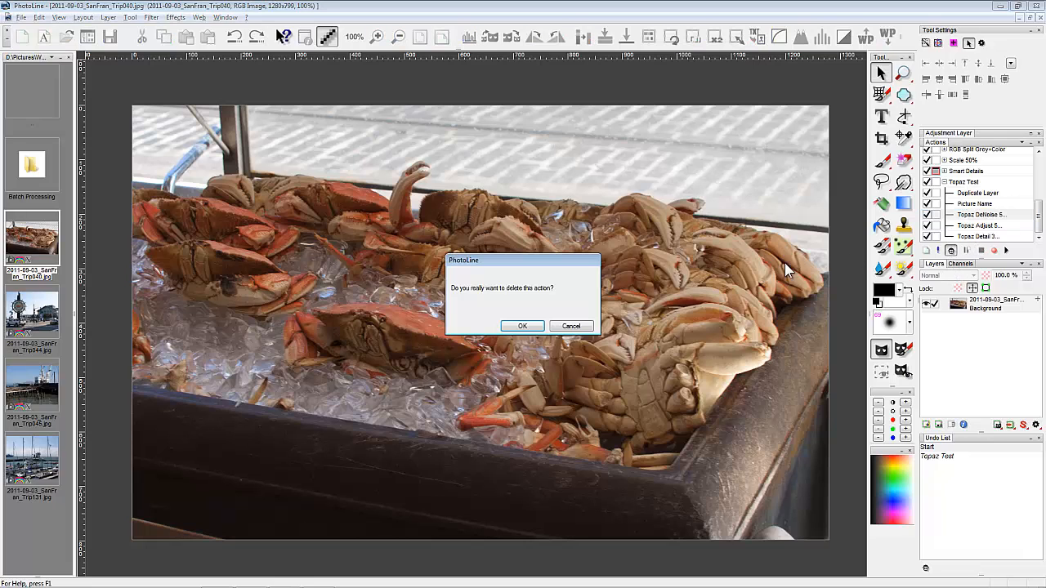
left_click(523, 325)
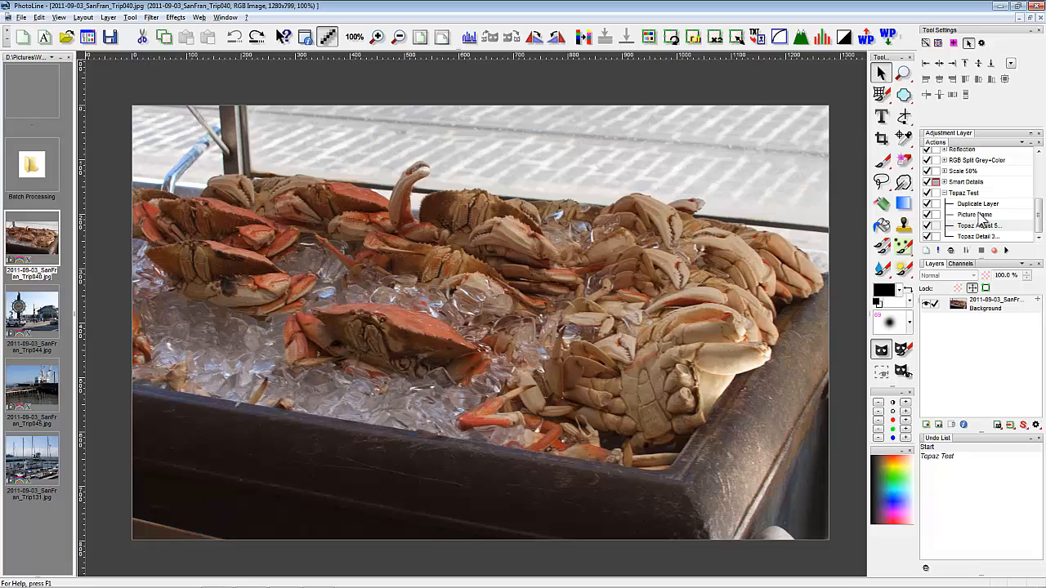
mouse_move(989, 235)
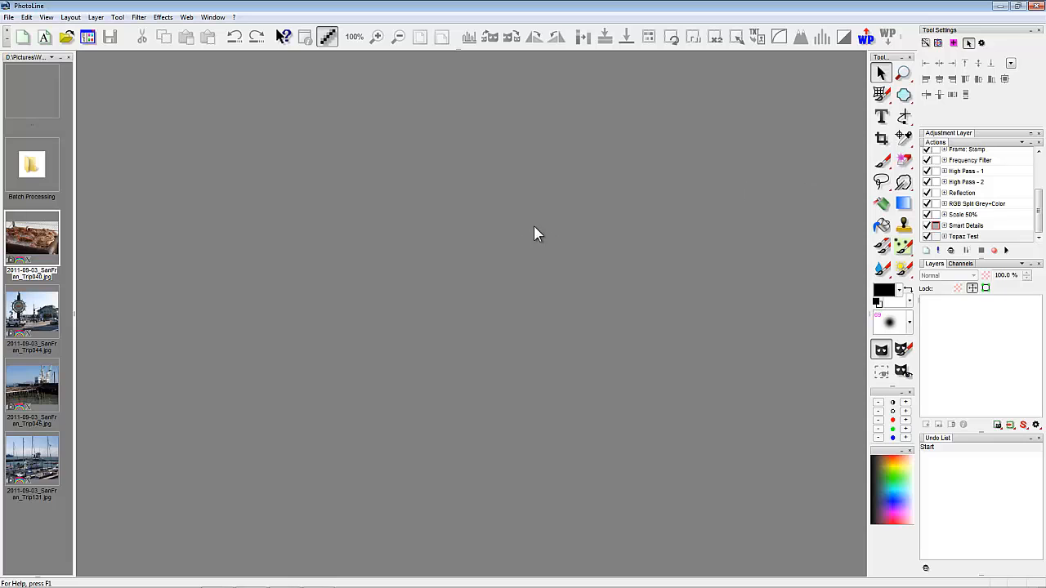
mouse_move(188, 64)
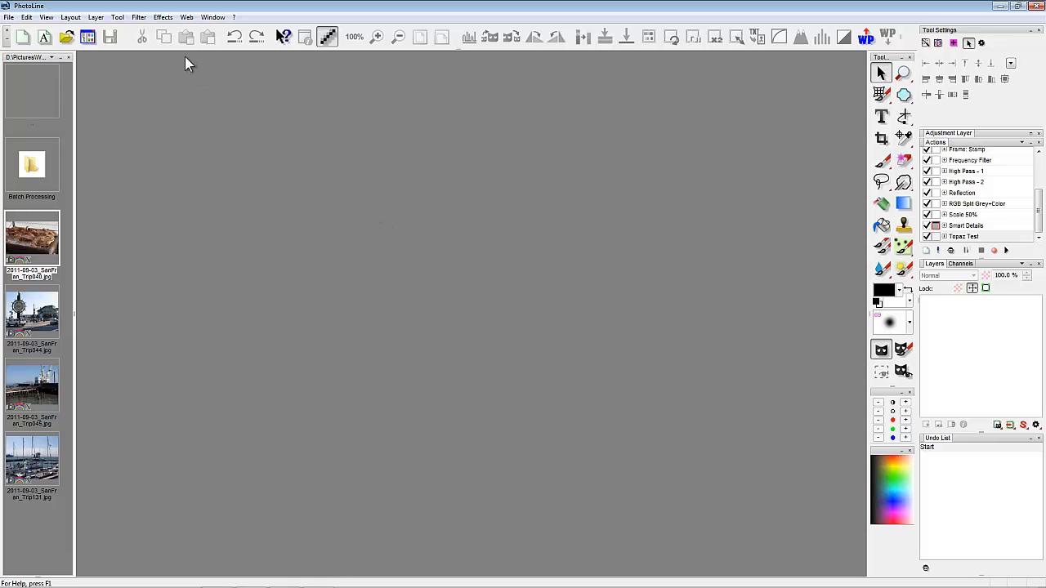
Browse the PhotoLine Developed folder and bring up the Batch Converting dialog
left_click(9, 16)
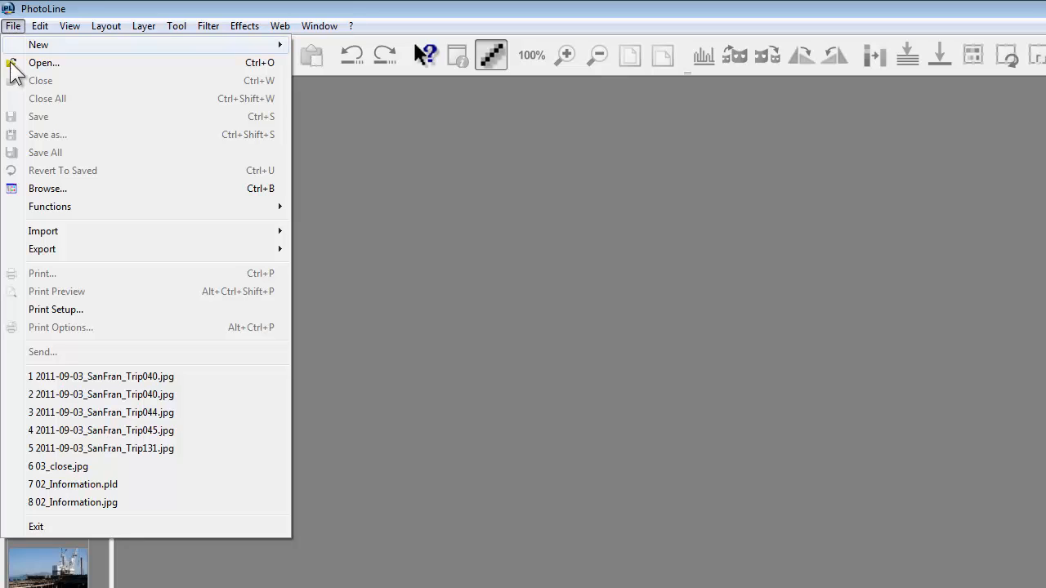
mouse_move(46, 188)
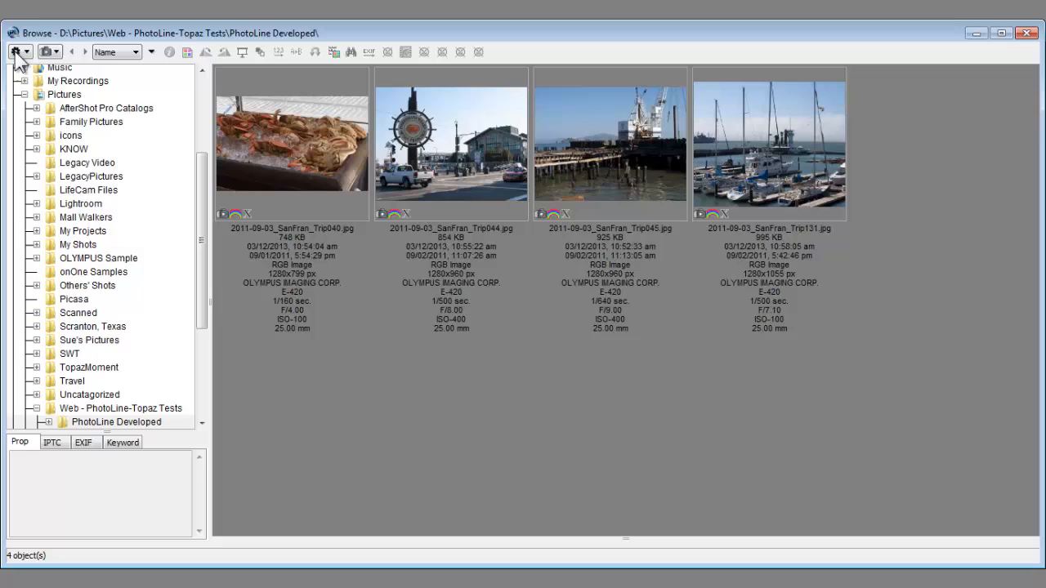
left_click(16, 51)
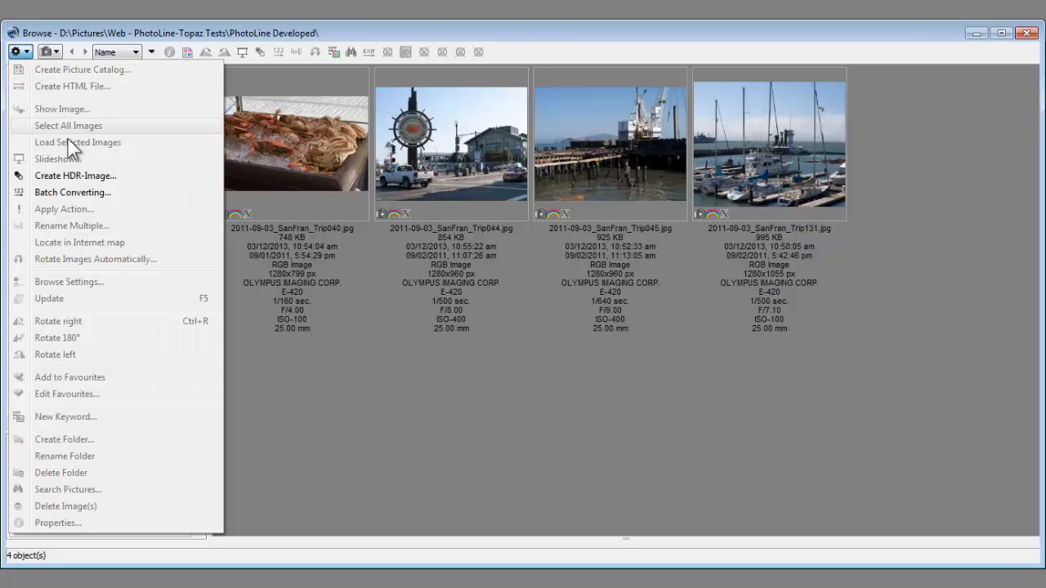
left_click(72, 193)
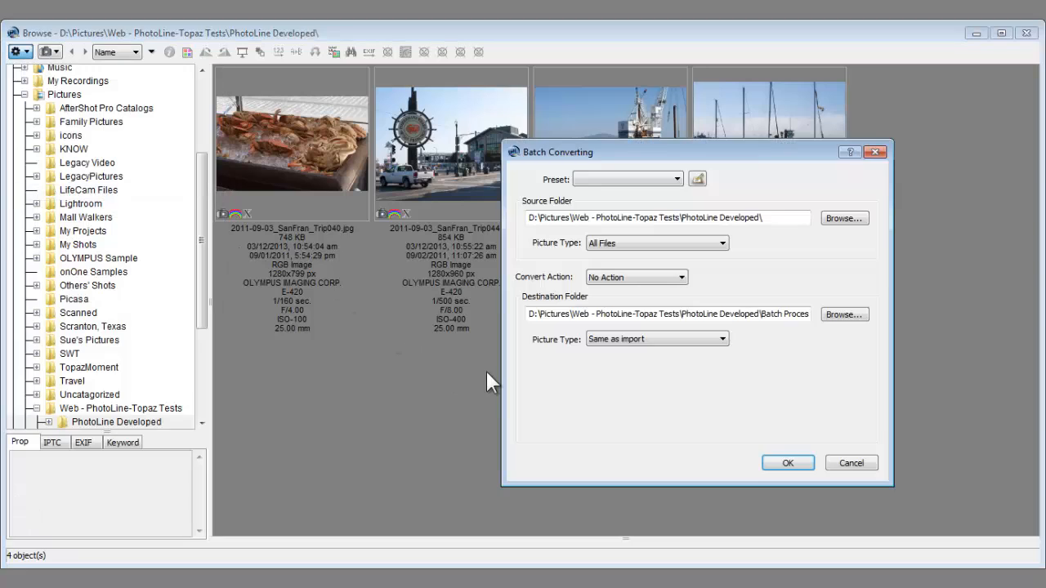
mouse_move(694, 134)
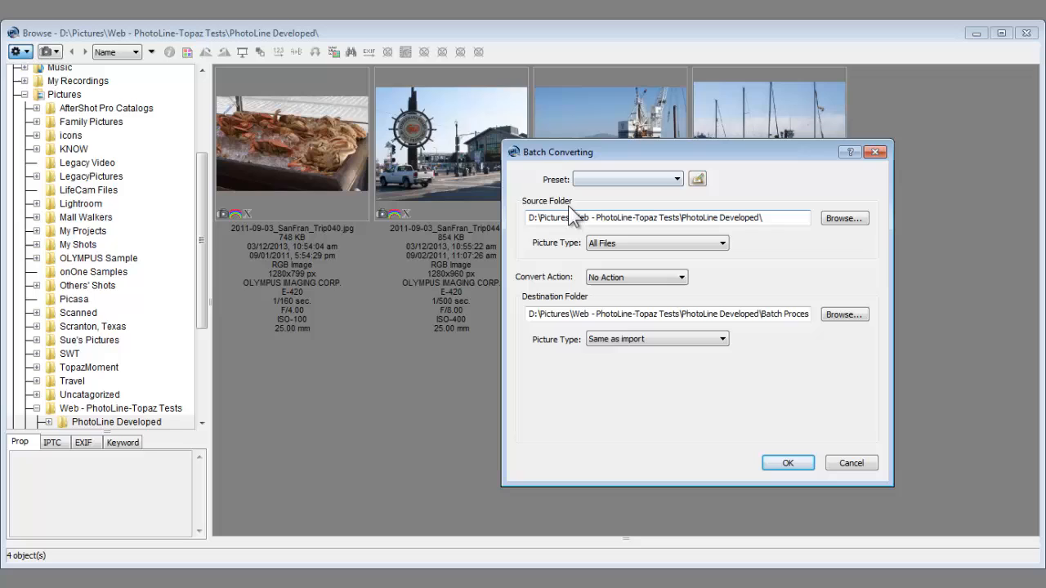
mouse_move(788, 209)
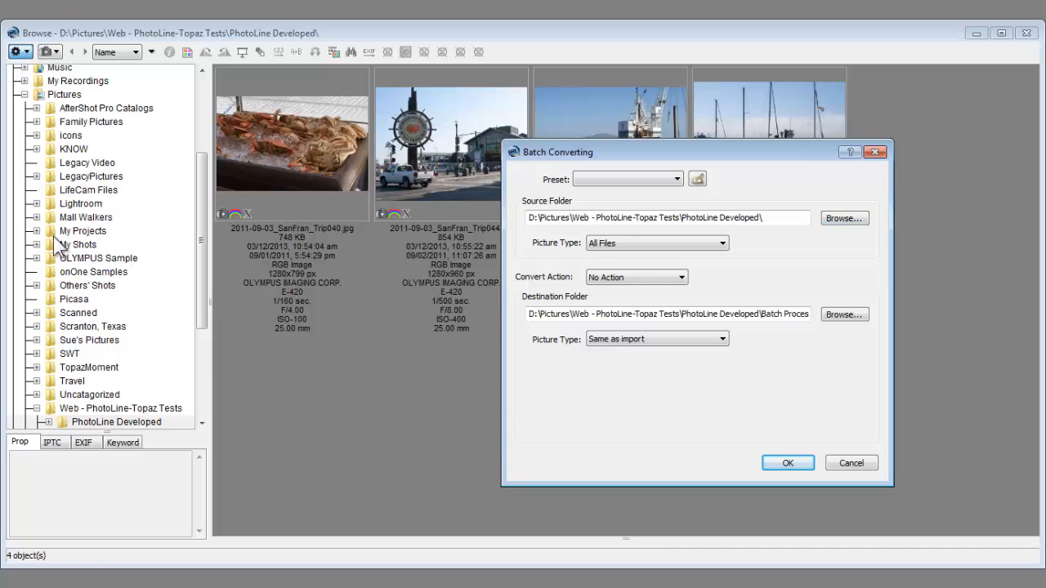
mouse_move(178, 237)
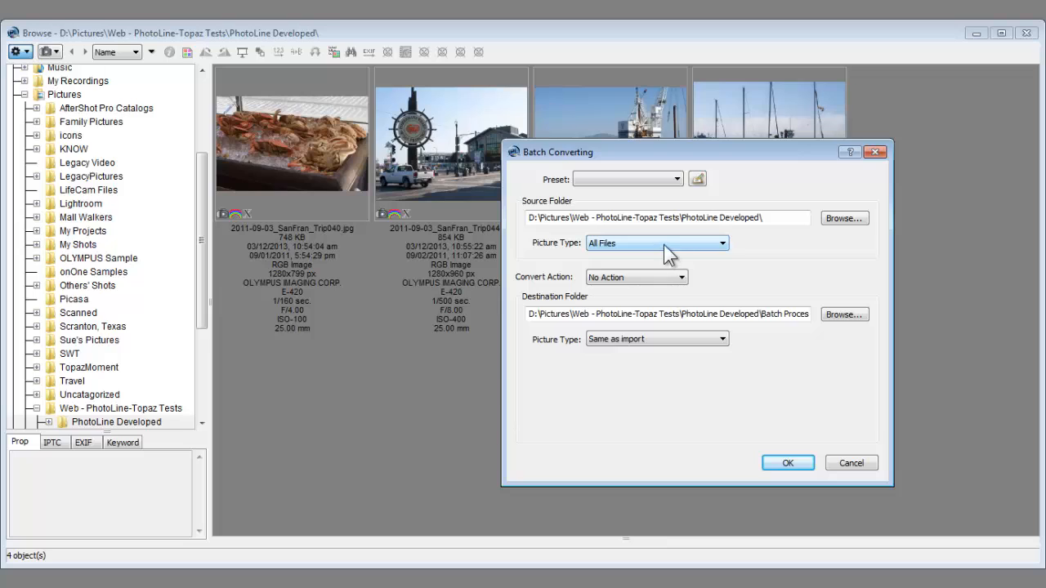
mouse_move(729, 255)
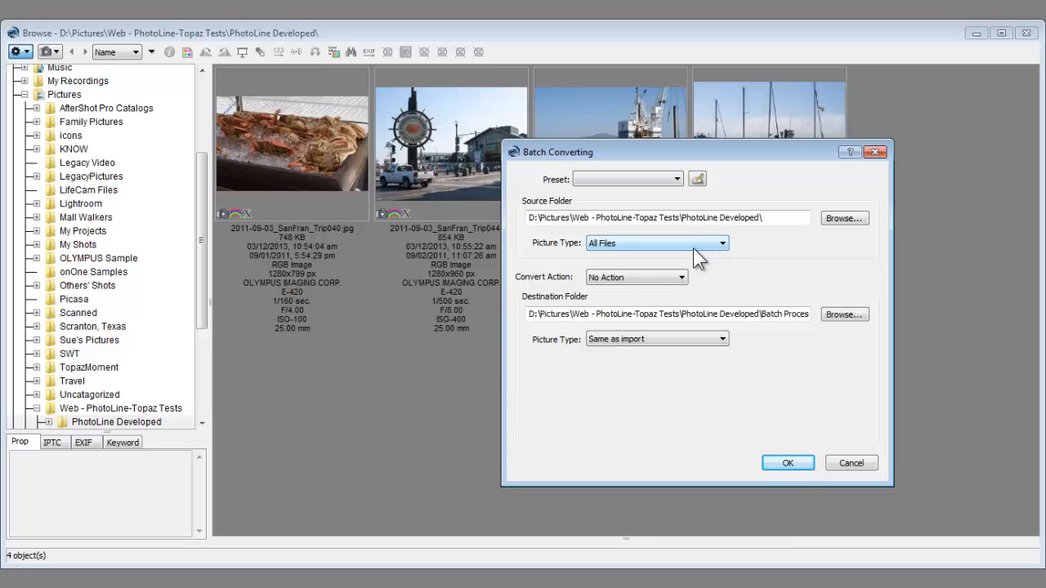
mouse_move(729, 253)
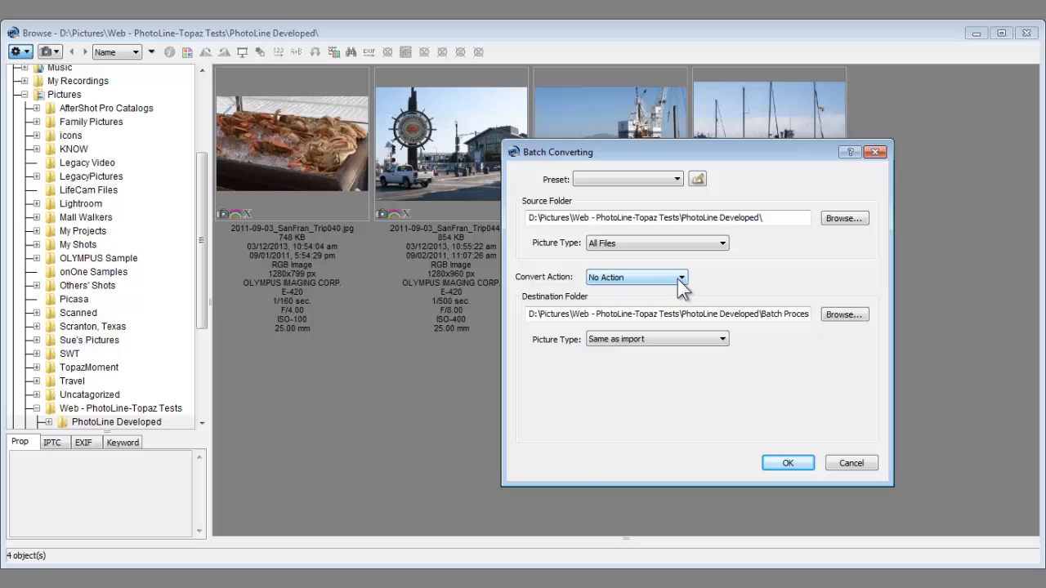
Choose Topaz Test as the convert action for the batch
left_click(680, 278)
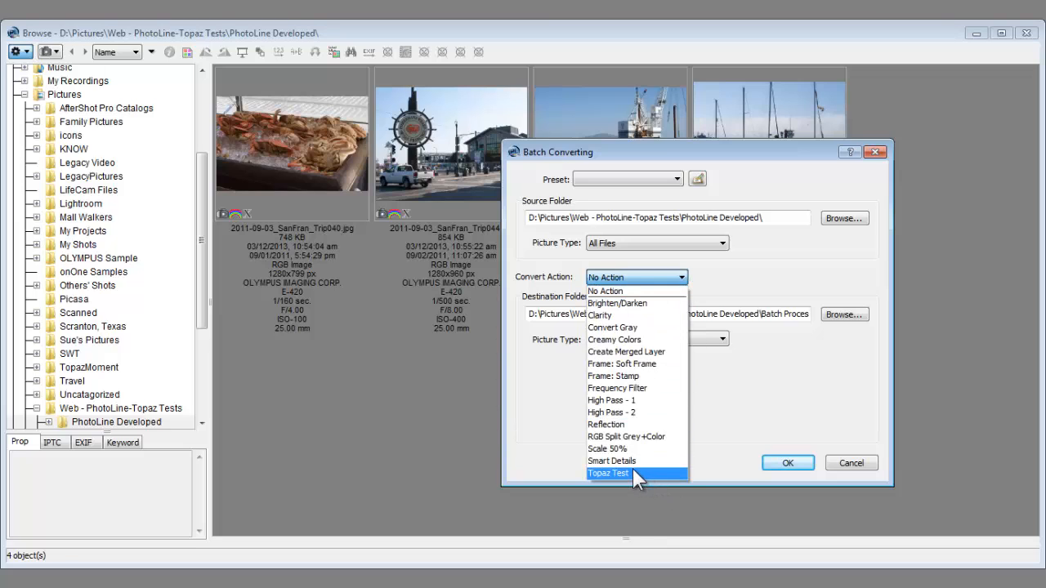
left_click(608, 474)
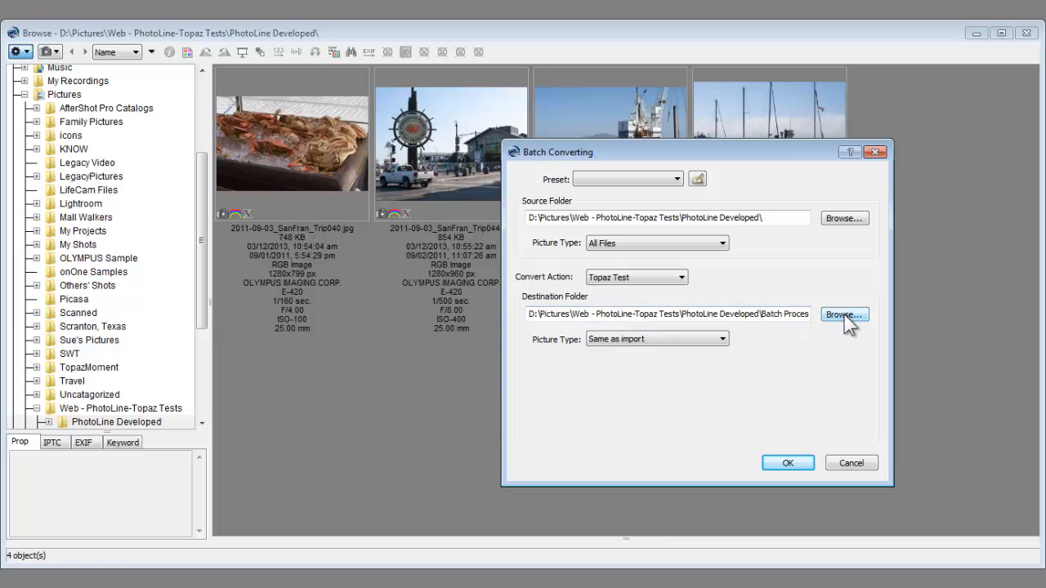
mouse_move(794, 330)
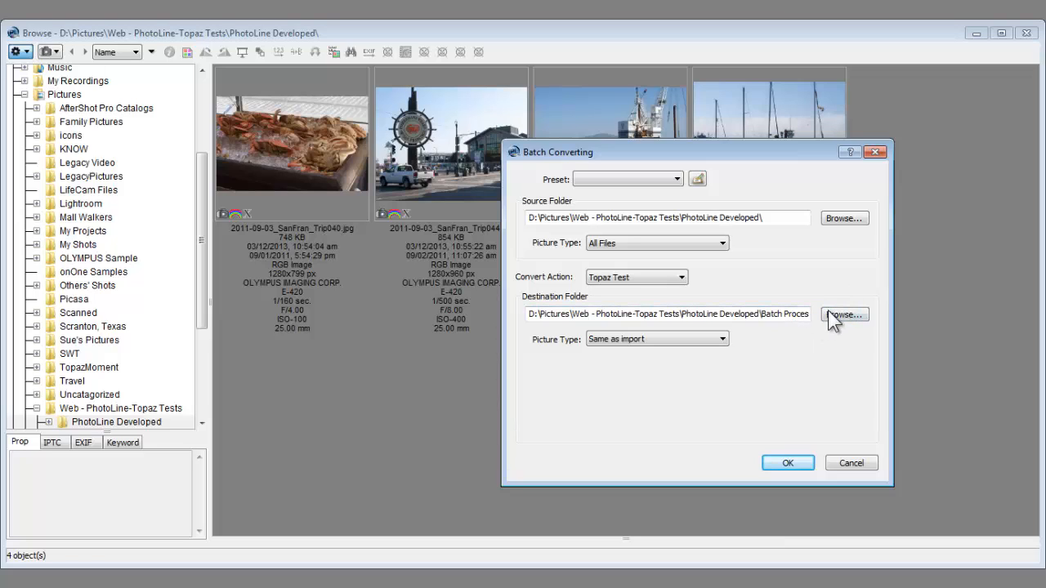
mouse_move(794, 334)
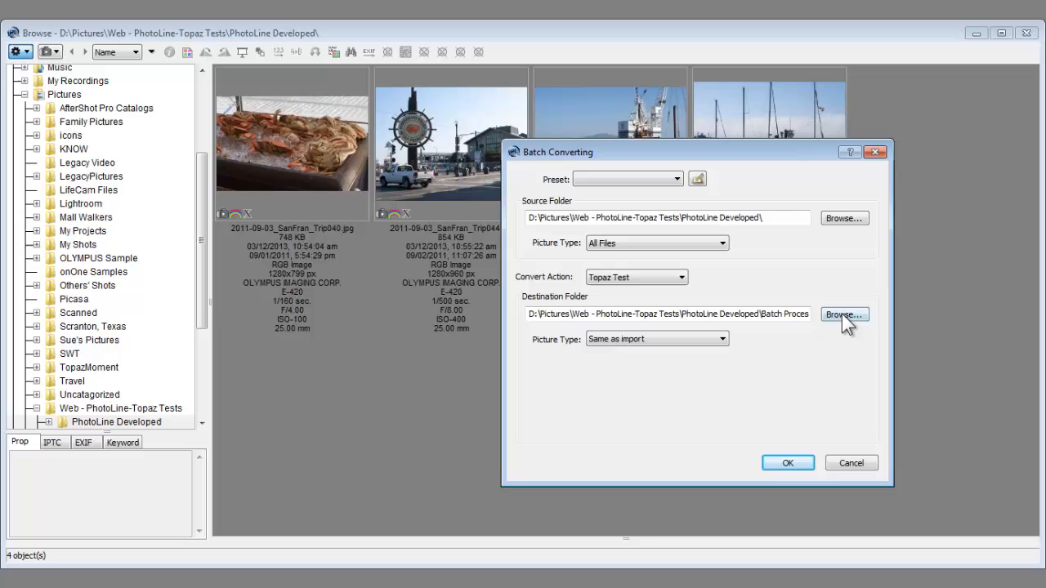
mouse_move(843, 335)
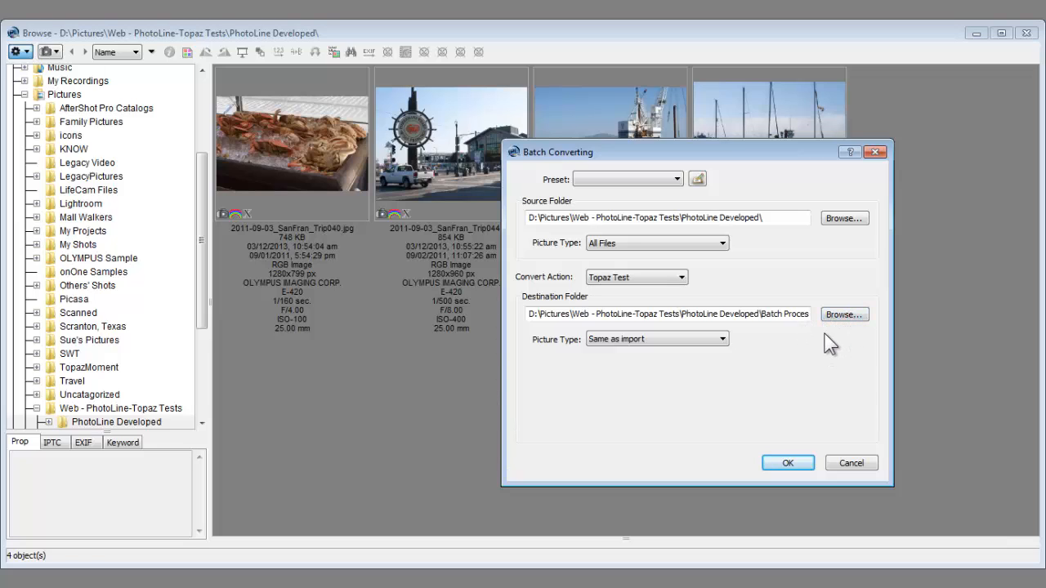
mouse_move(814, 338)
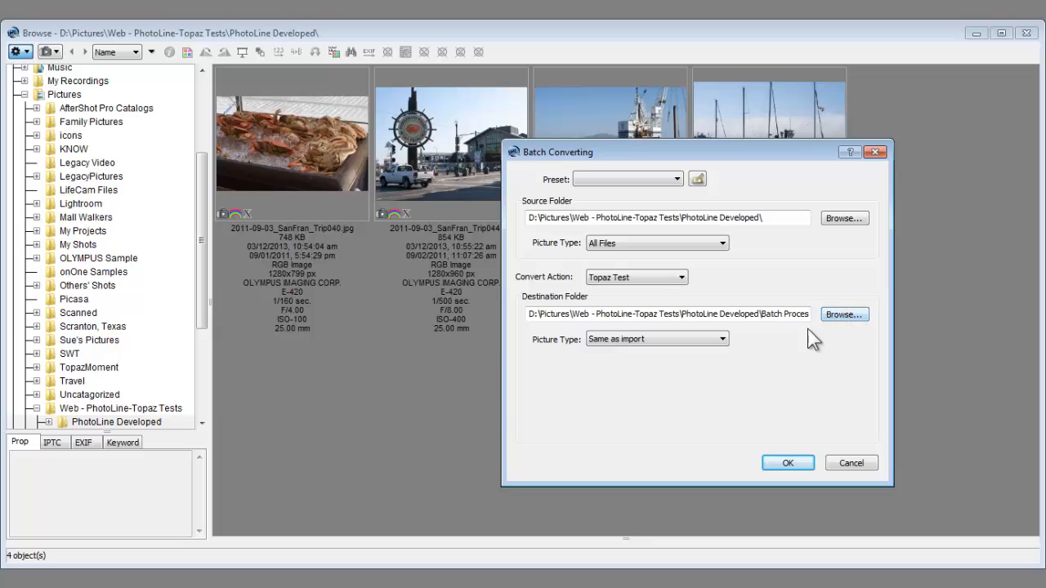
mouse_move(684, 353)
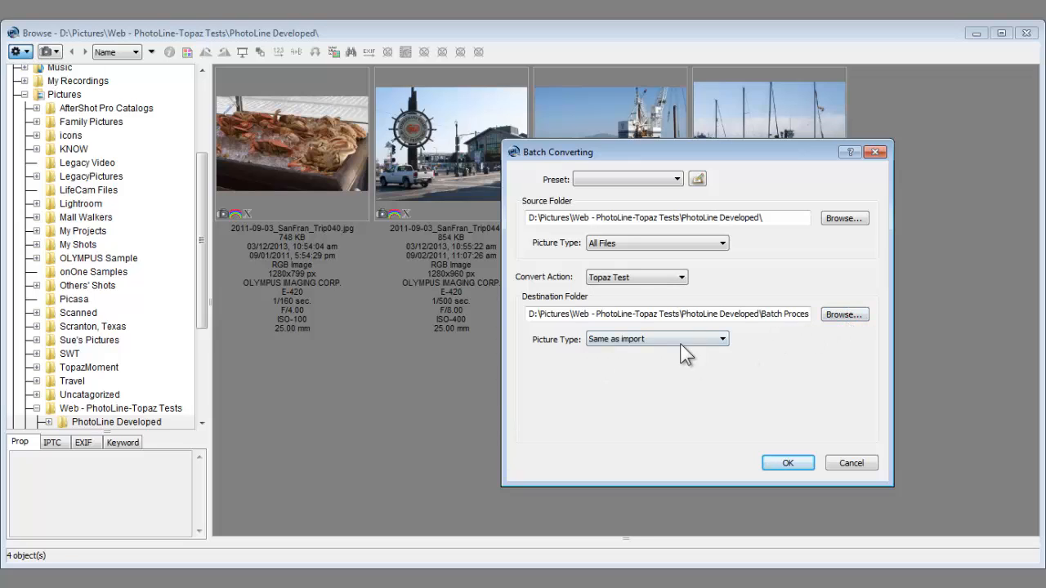
mouse_move(743, 346)
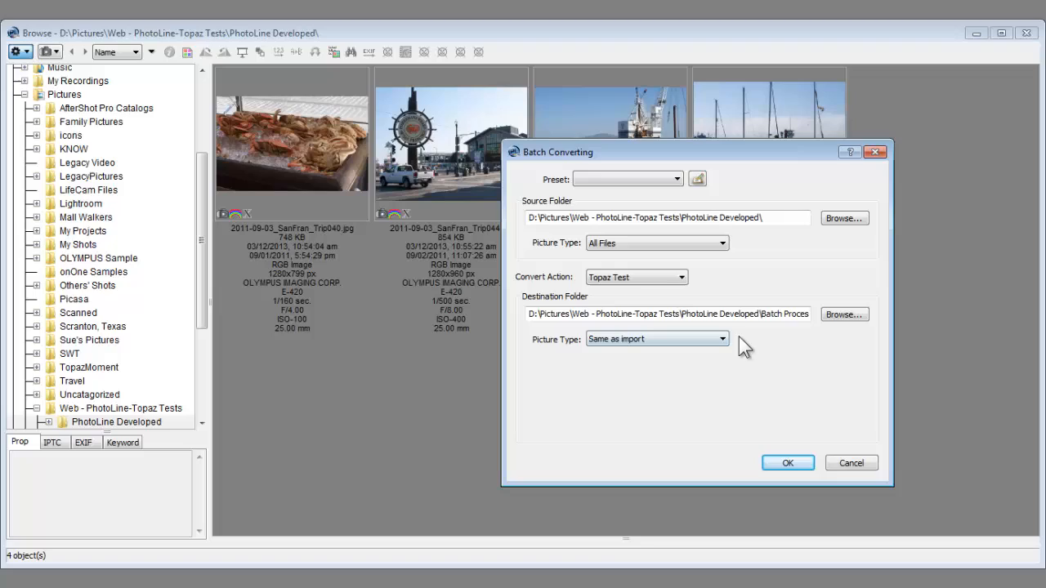
mouse_move(787, 464)
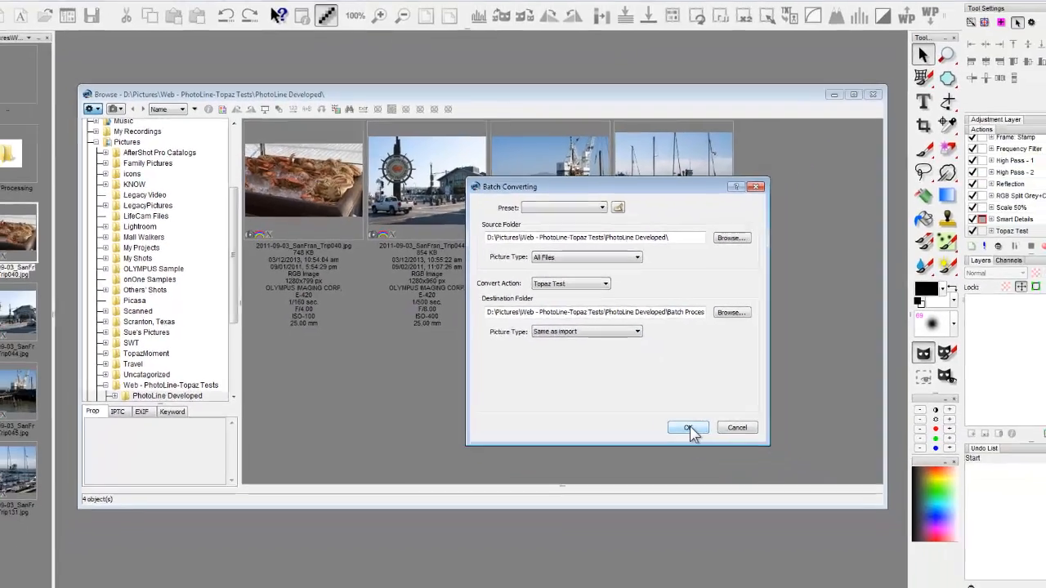
Run the batch conversion on the four photos and close the Browse window
left_click(686, 428)
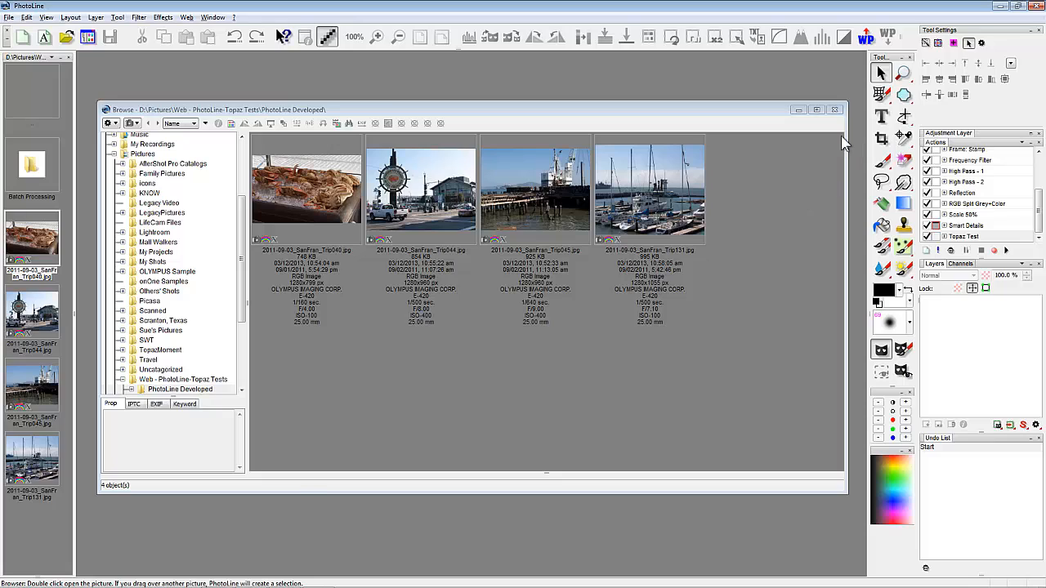
left_click(834, 109)
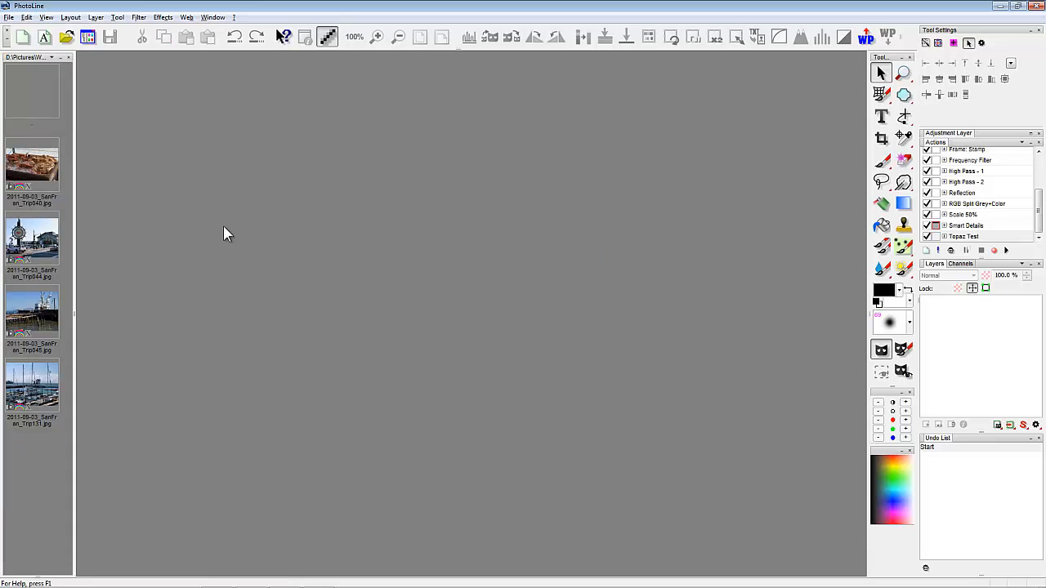
mouse_move(33, 241)
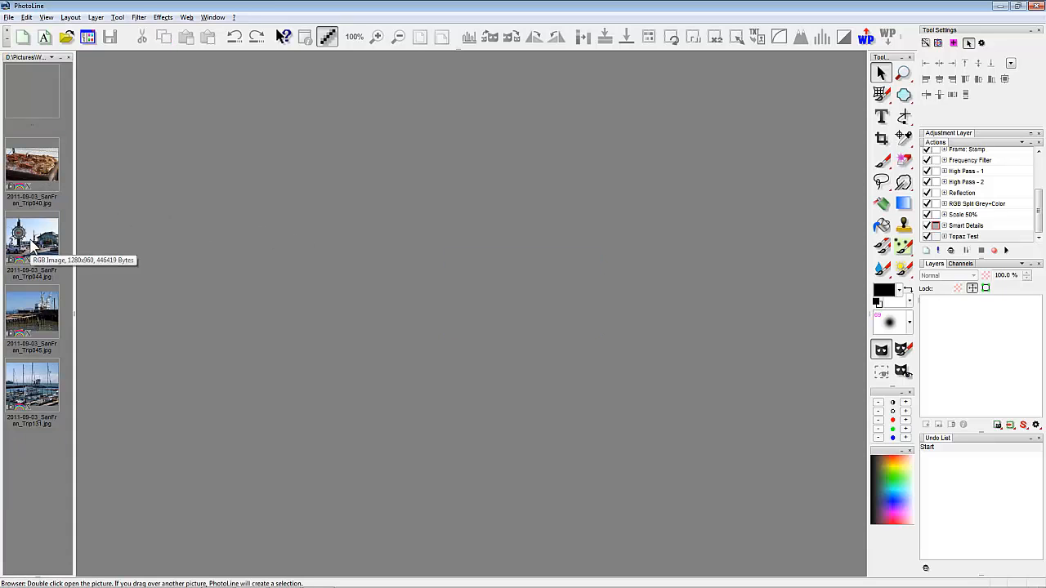
View the processed Wharf sign, crab, pier crane and harbour sailboats photos in turn
double_click(33, 237)
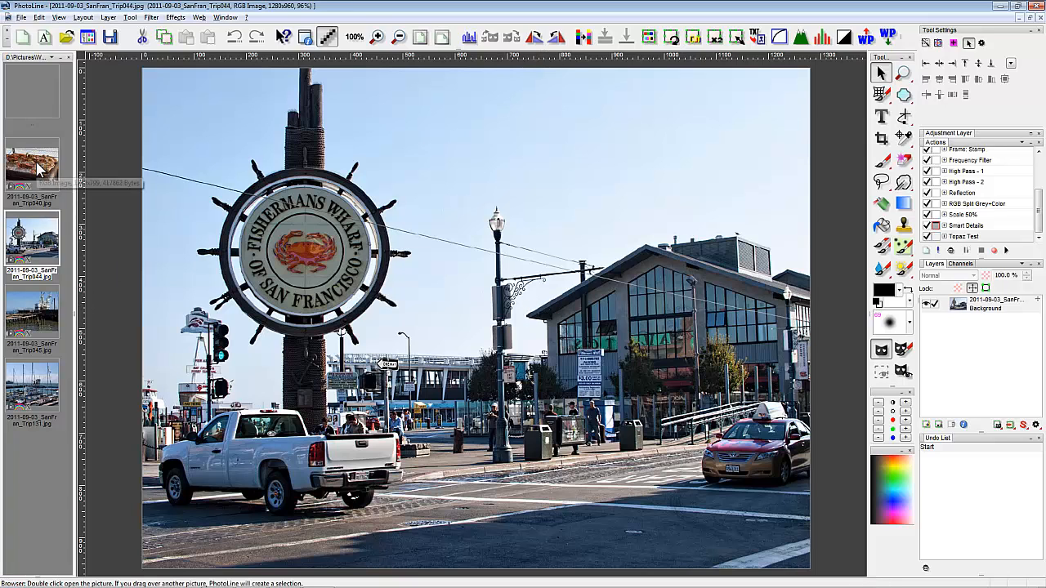
double_click(33, 163)
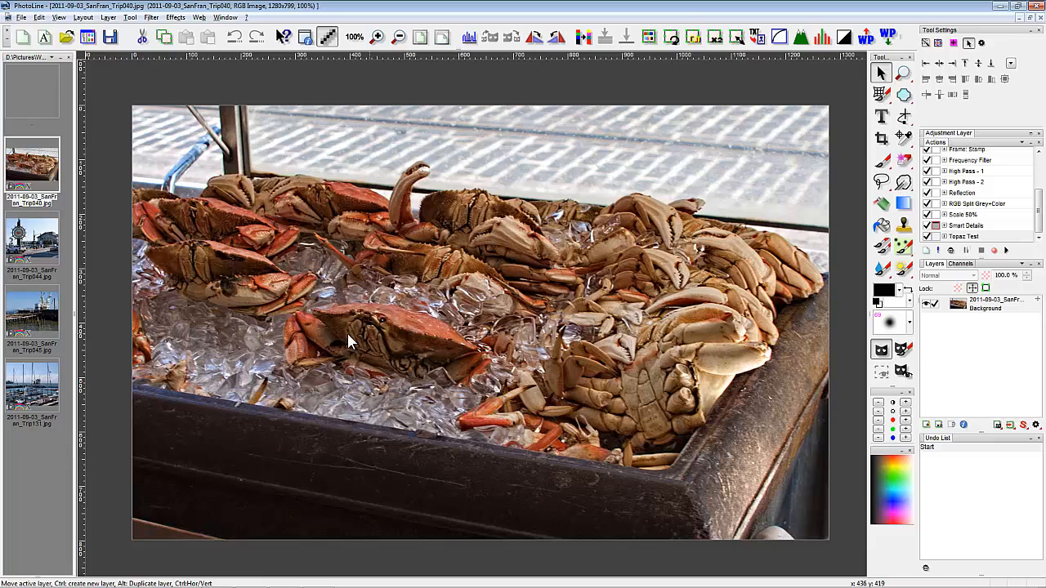
left_click(32, 314)
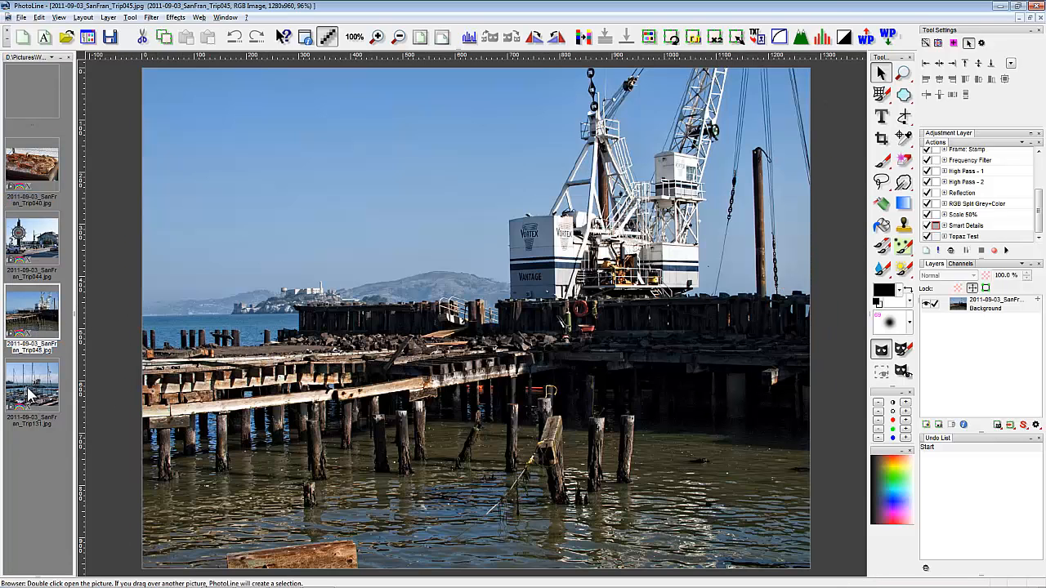
double_click(33, 389)
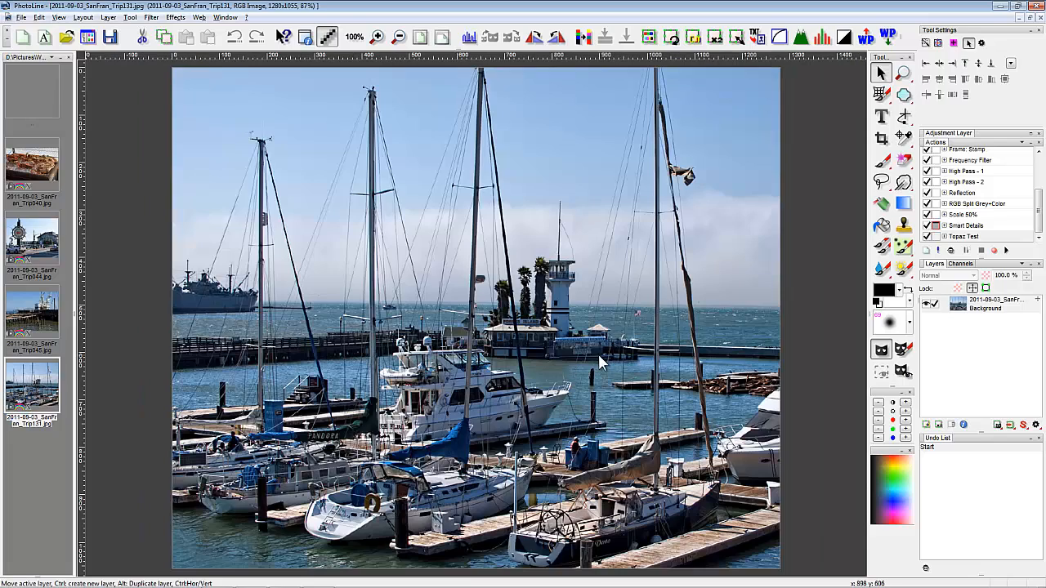
mouse_move(624, 363)
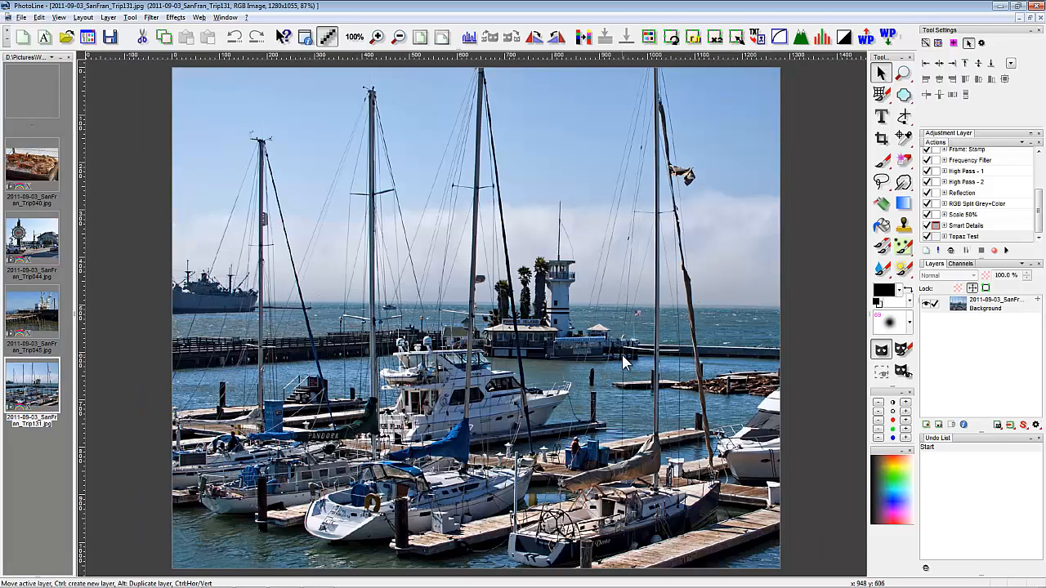